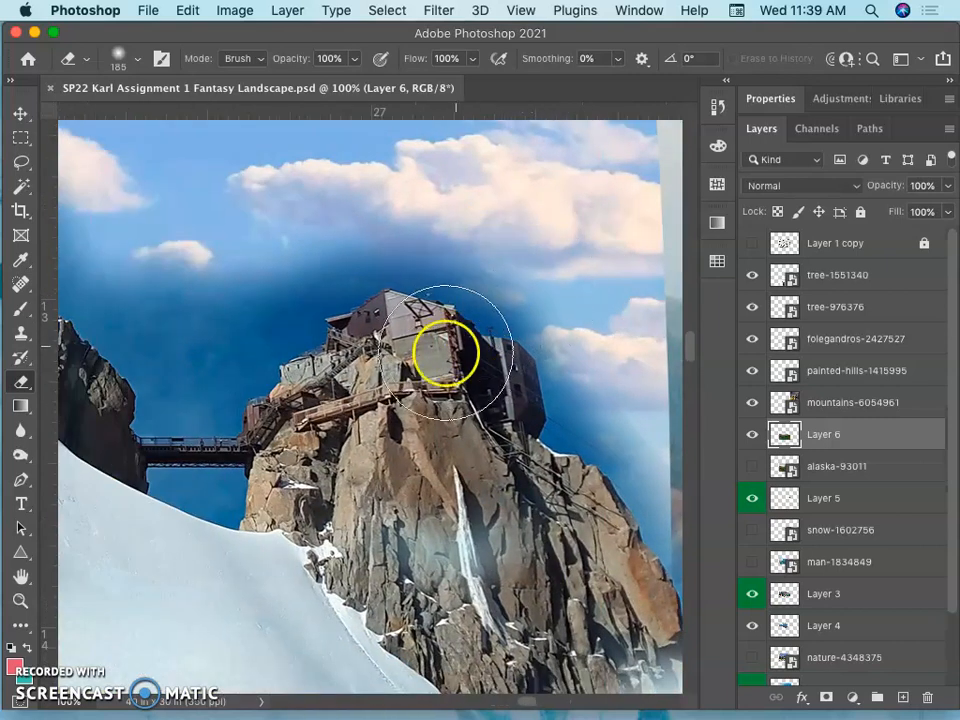
Erase around the buildings and roof edge on the rocky peak, then show Layer 6 again
drag(450, 355, 485, 425)
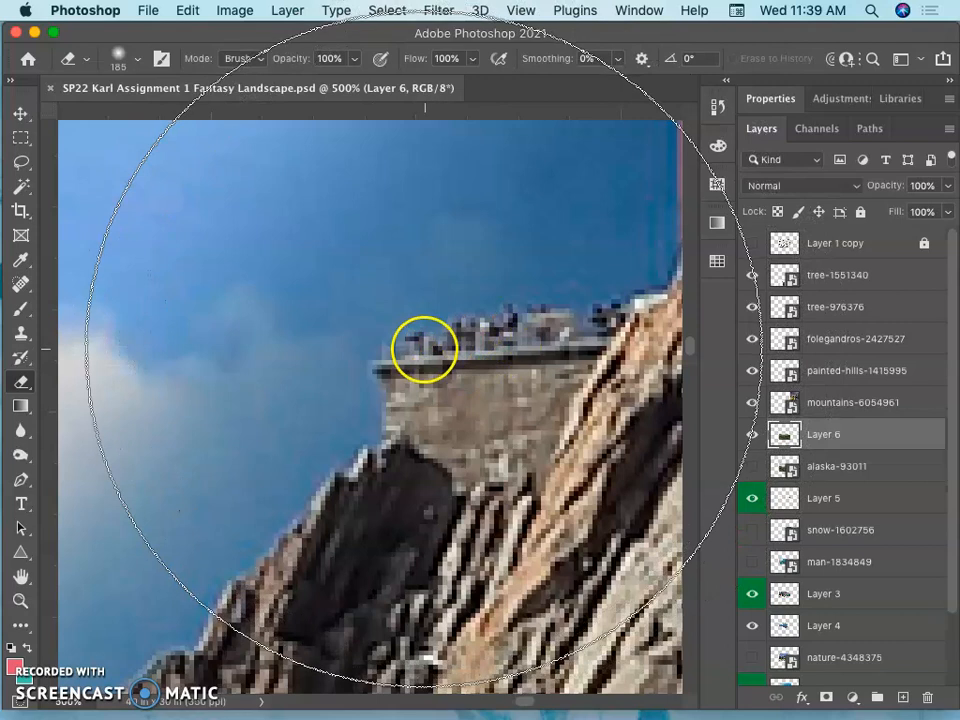
click(521, 10)
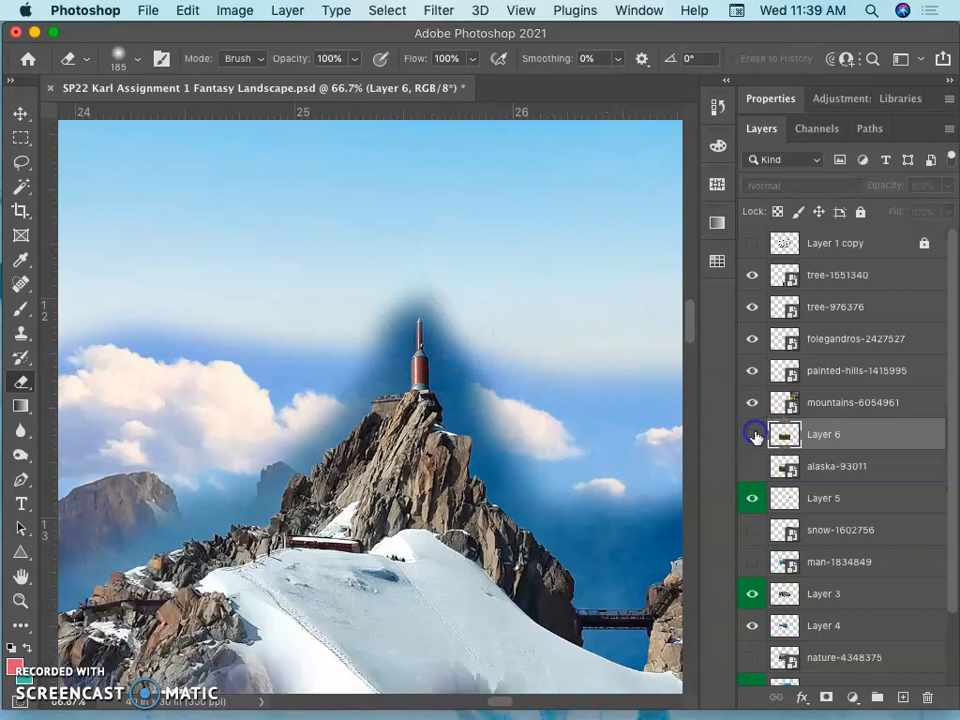
click(823, 497)
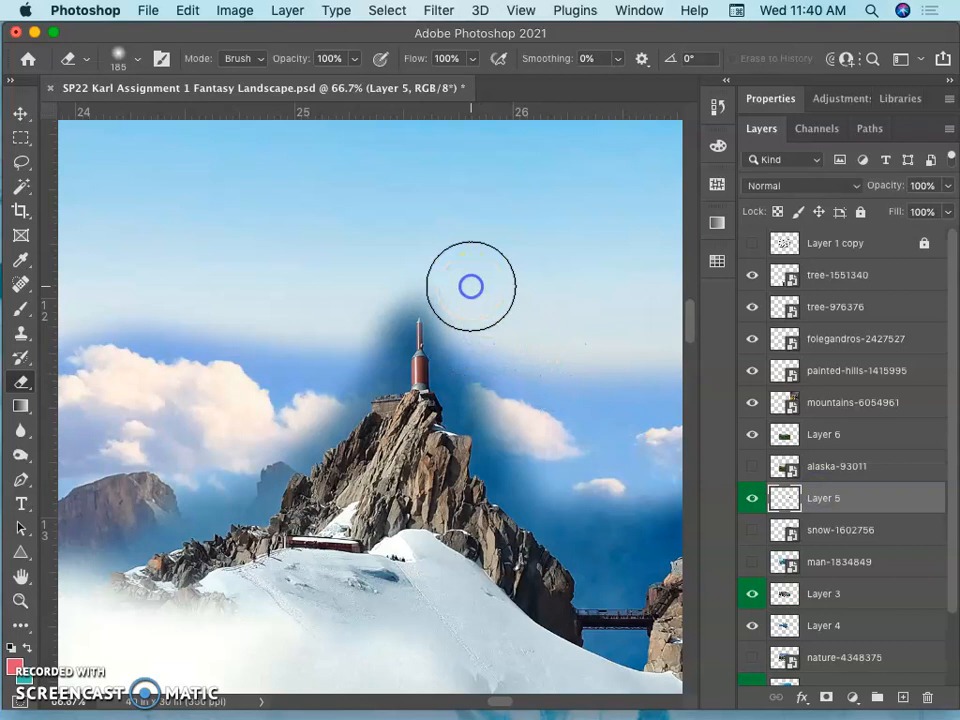
mouse_move(527, 365)
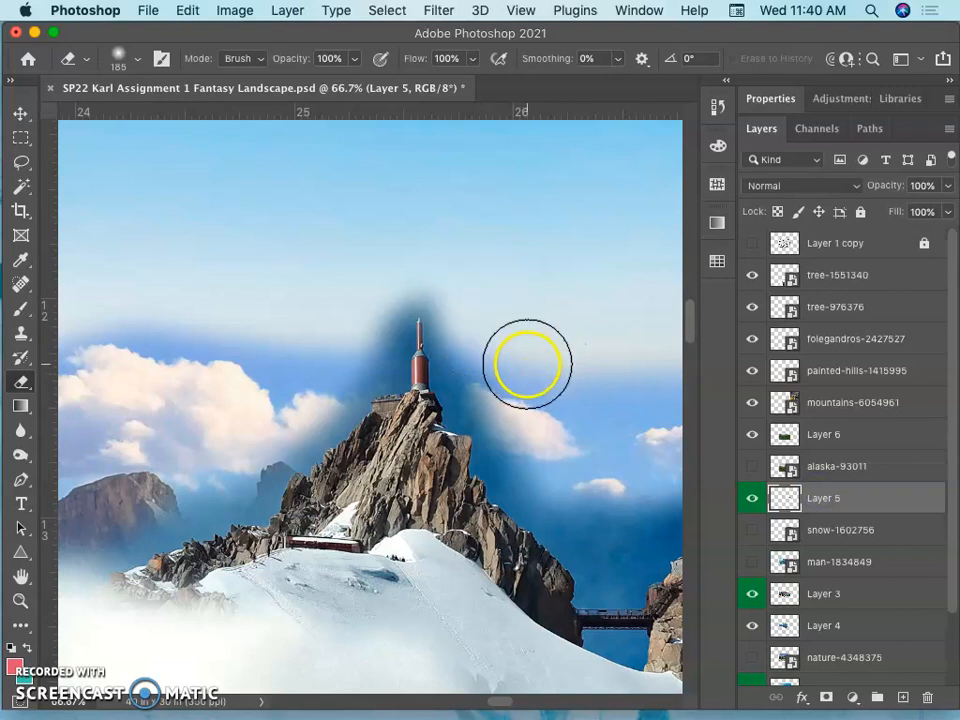
mouse_move(765, 498)
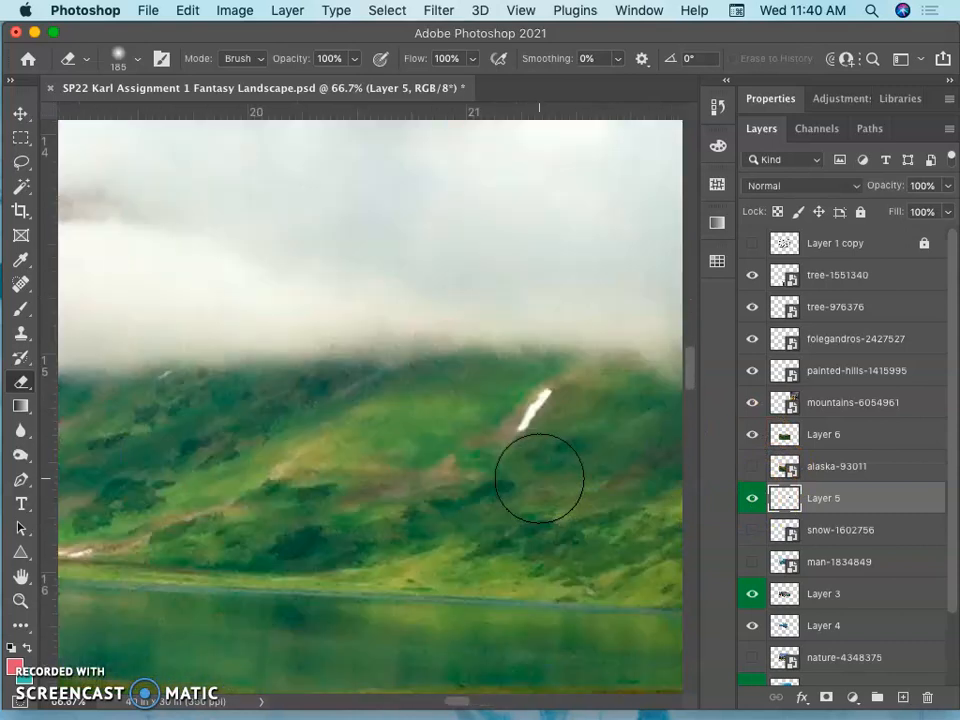
Soft-erase a patch of the green hills on Layer 5 along the mist
click(520, 10)
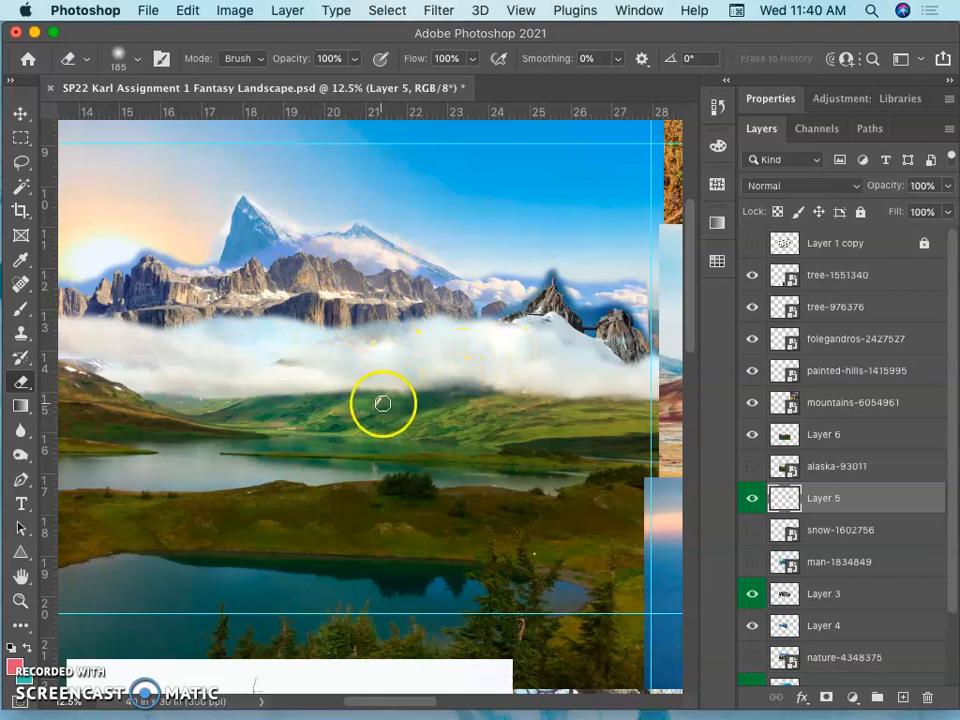
mouse_move(375, 406)
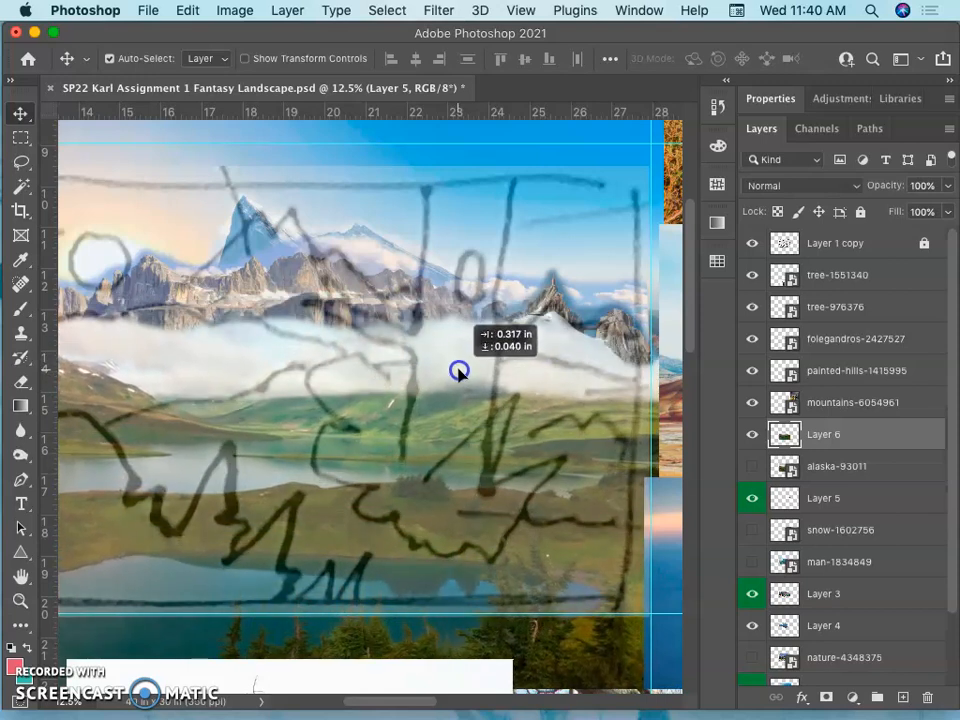
Drag the Layer 6 mountain range lower and lower its opacity to check alignment
drag(459, 370, 465, 332)
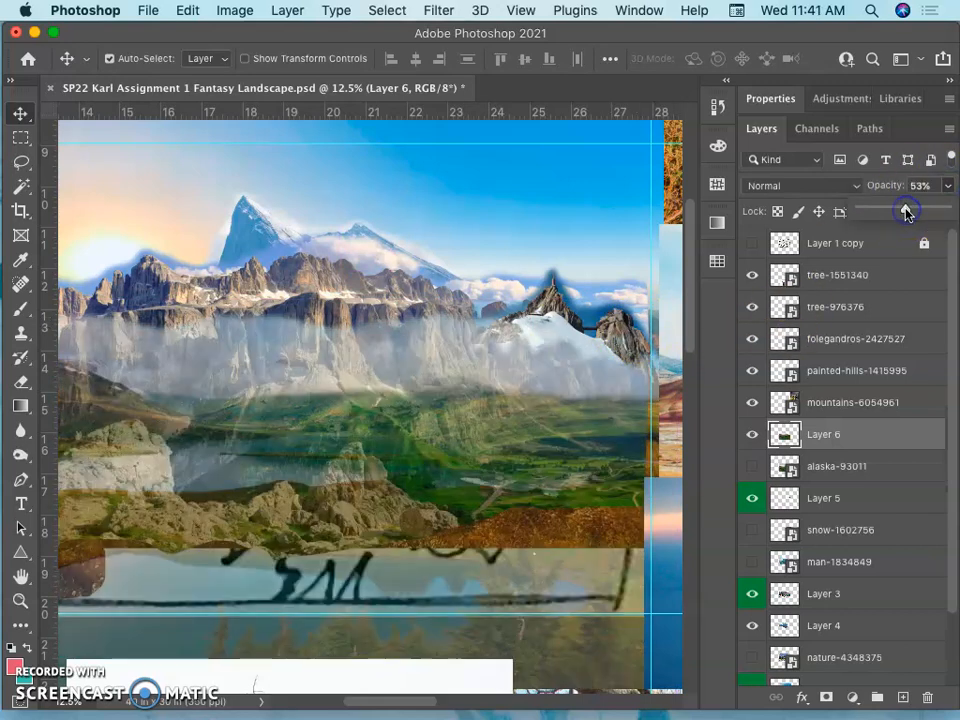
drag(905, 210, 938, 210)
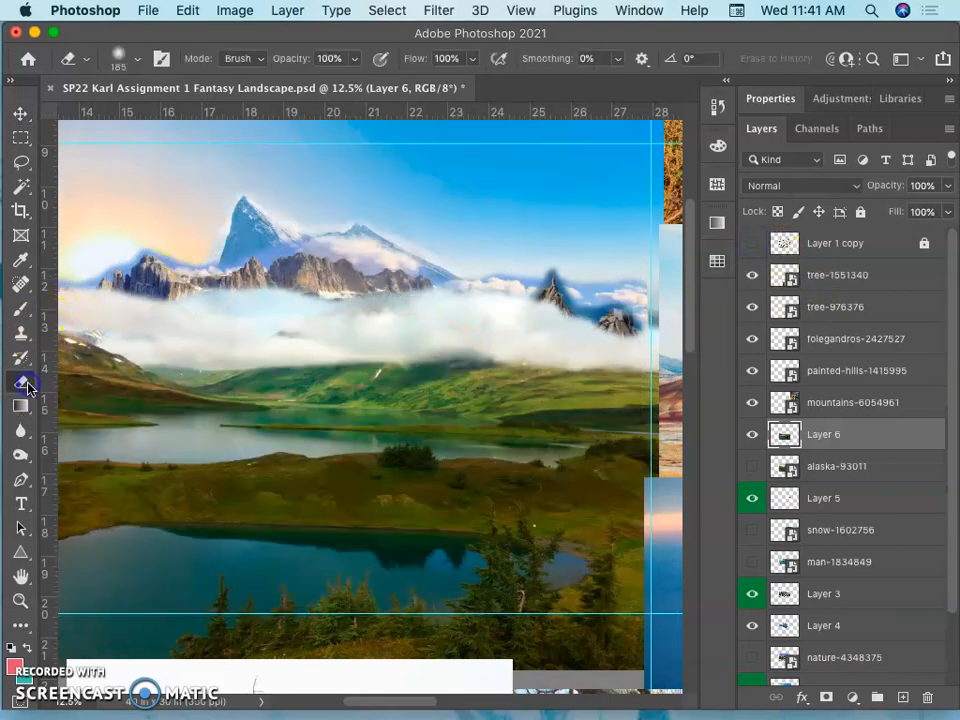
Erase the base of the left, middle, central, right and far-left mountains into mist
click(138, 58)
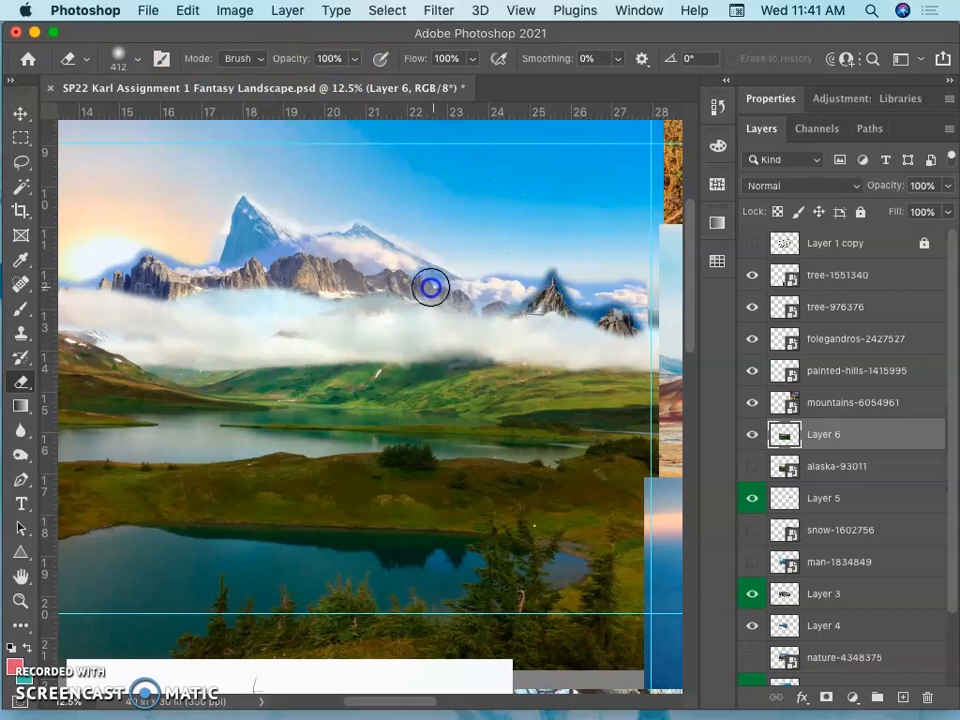
drag(430, 288, 190, 280)
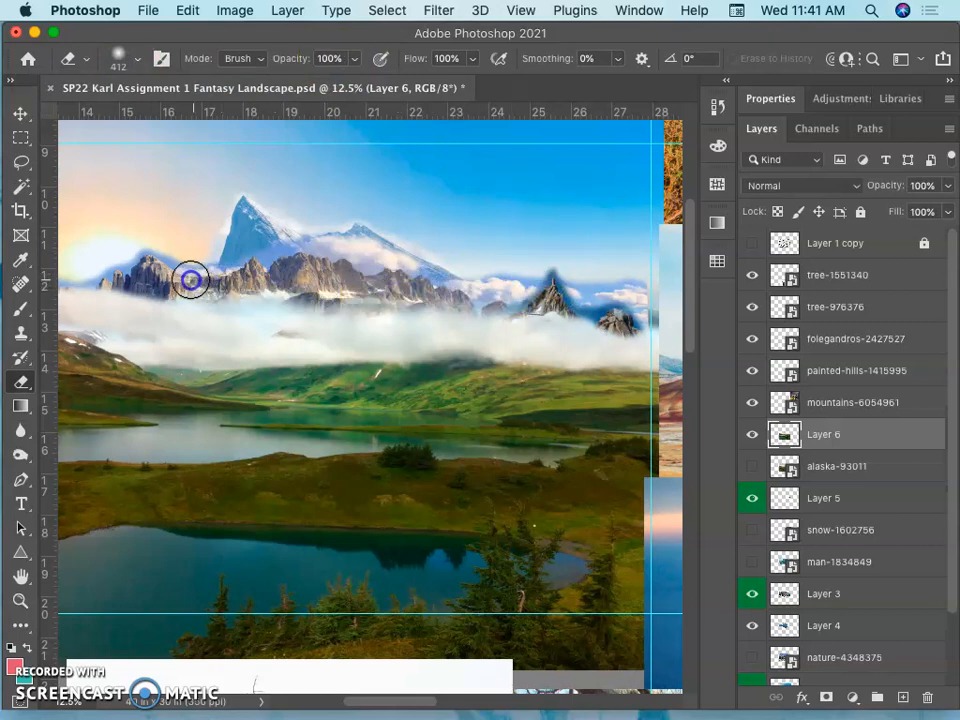
drag(190, 280, 255, 292)
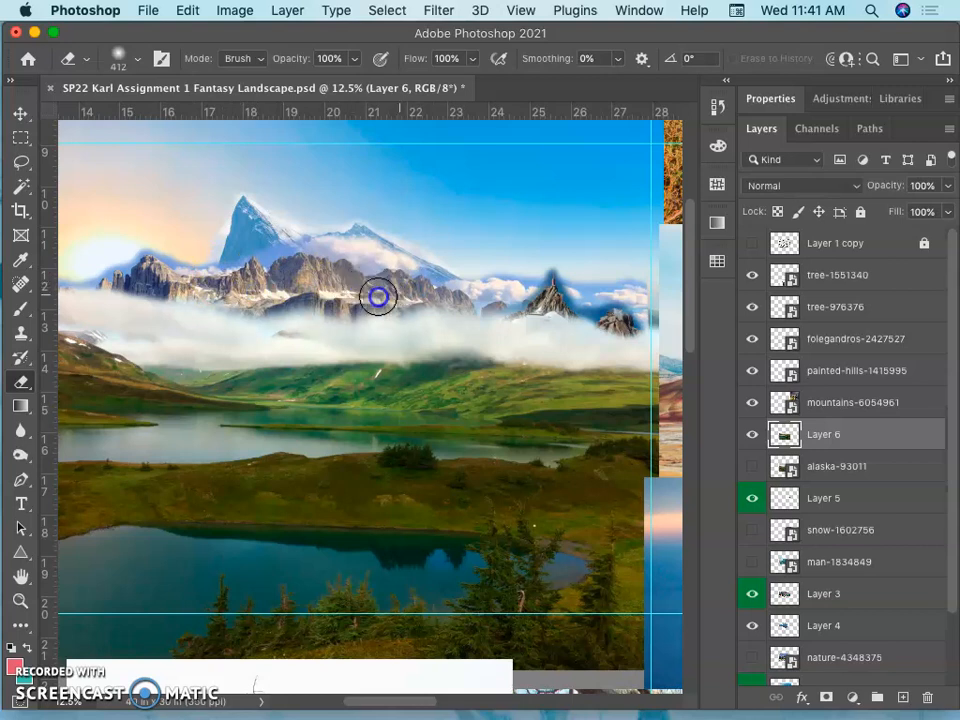
drag(378, 297, 515, 309)
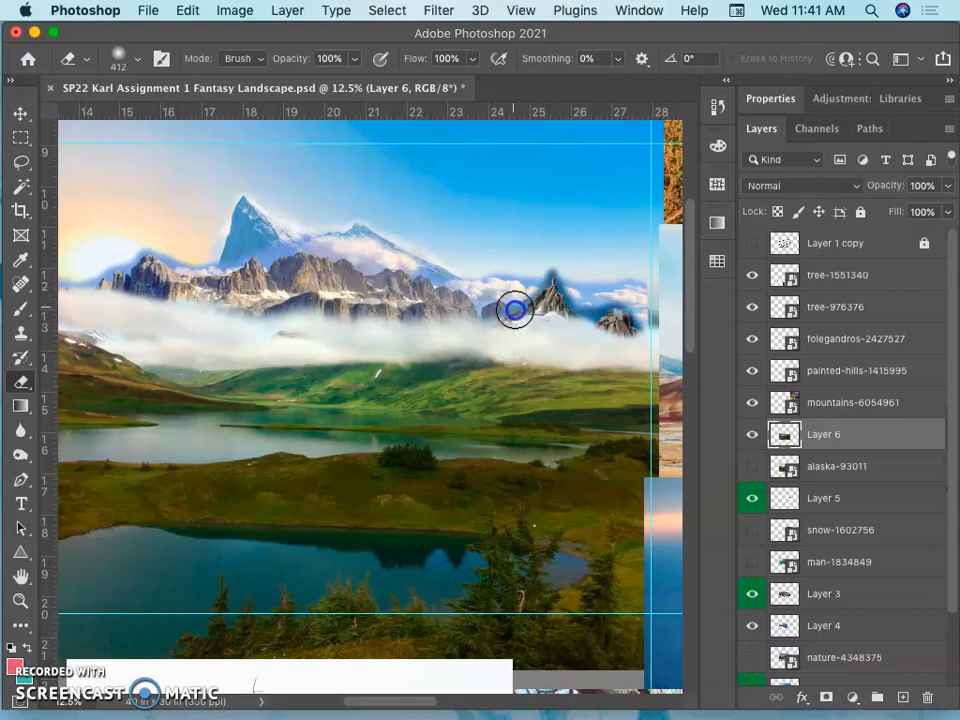
drag(515, 310, 588, 307)
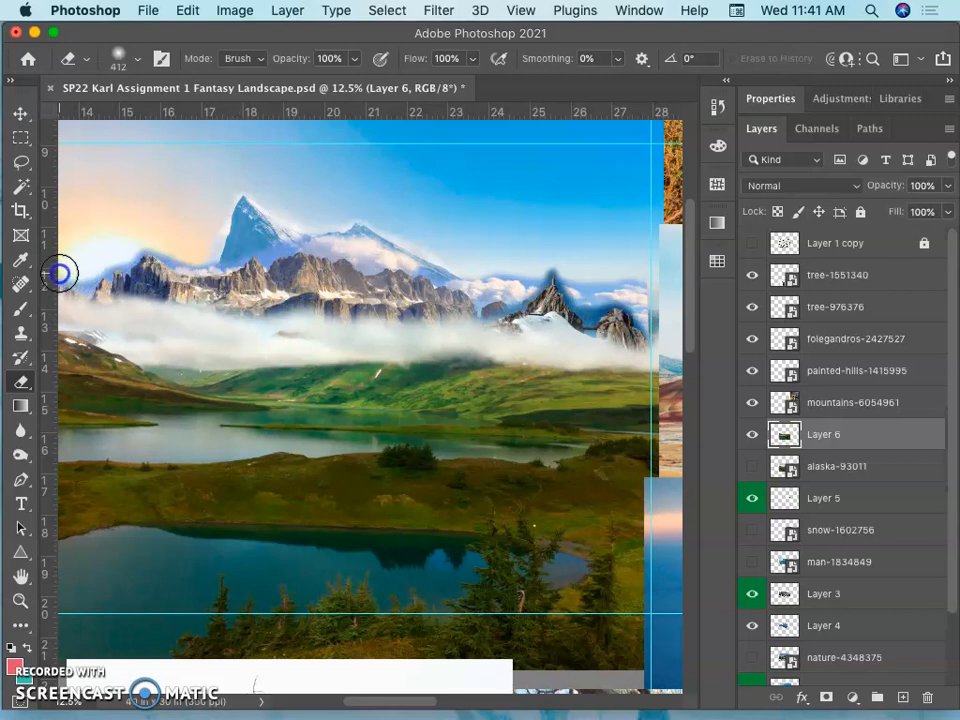
drag(60, 274, 155, 277)
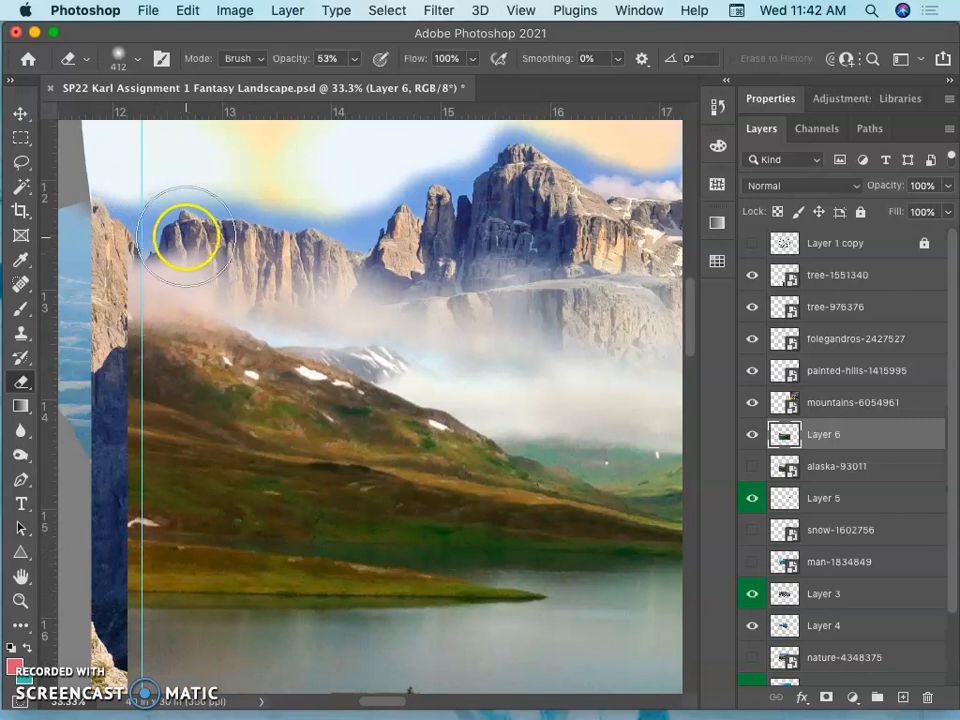
mouse_move(235, 253)
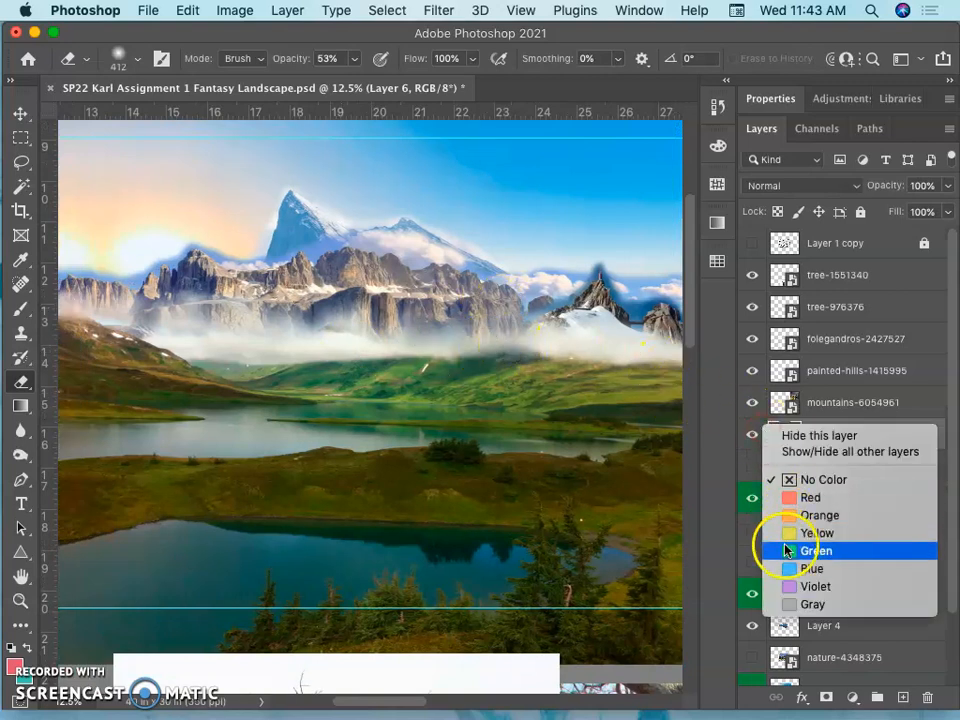
Colour-tag Layer 6 green and switch to the Move tool
click(816, 550)
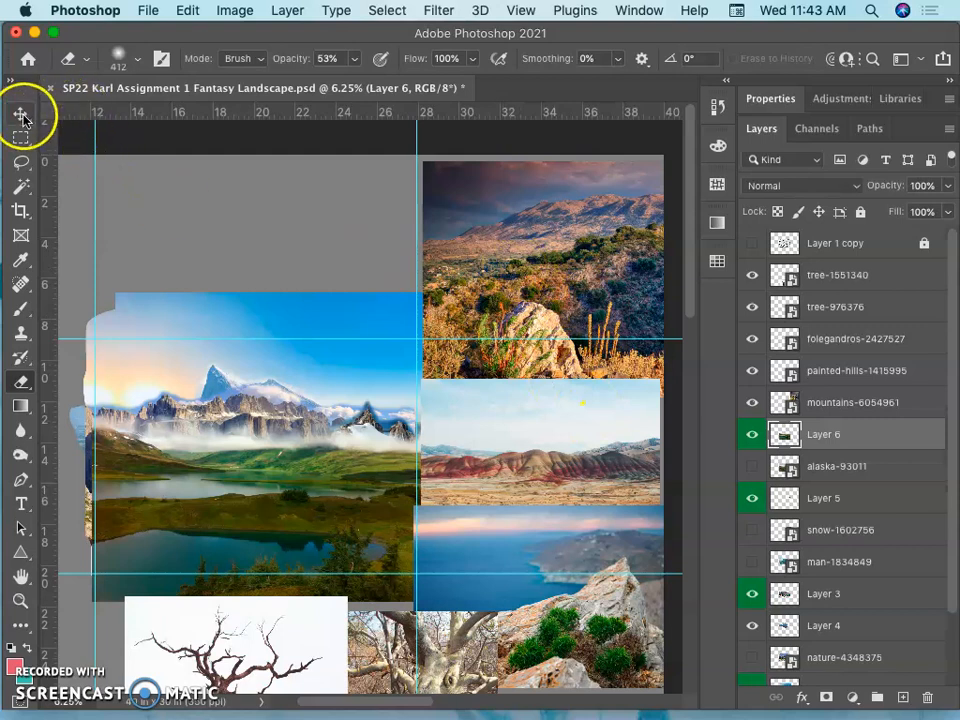
click(20, 113)
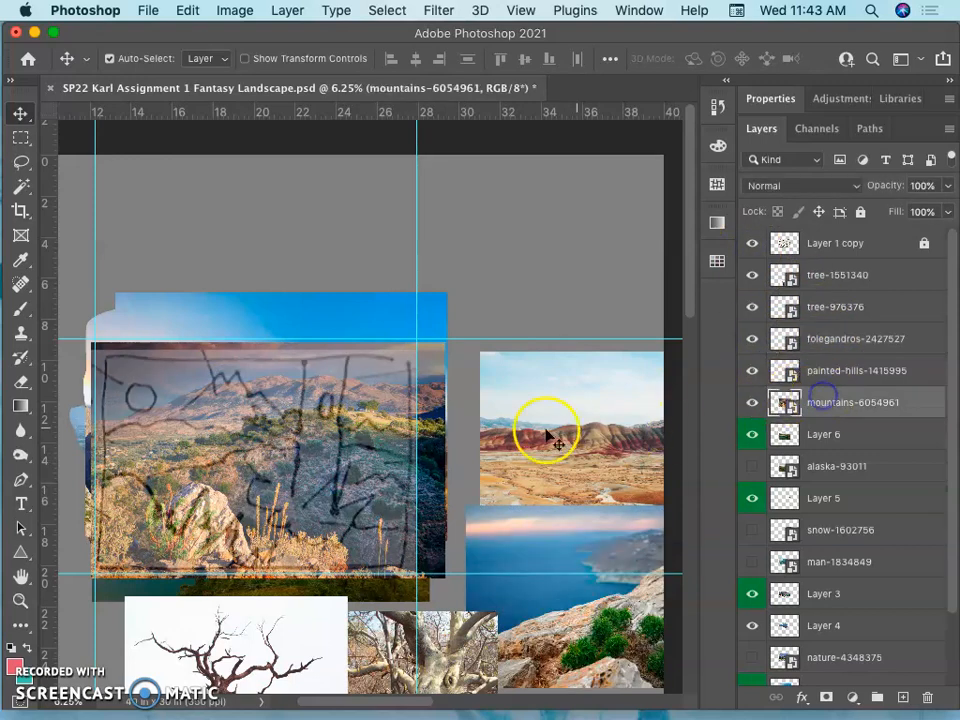
Drag the hillside photo over the composite, rescale it, and lower it into the foreground
drag(545, 435, 370, 427)
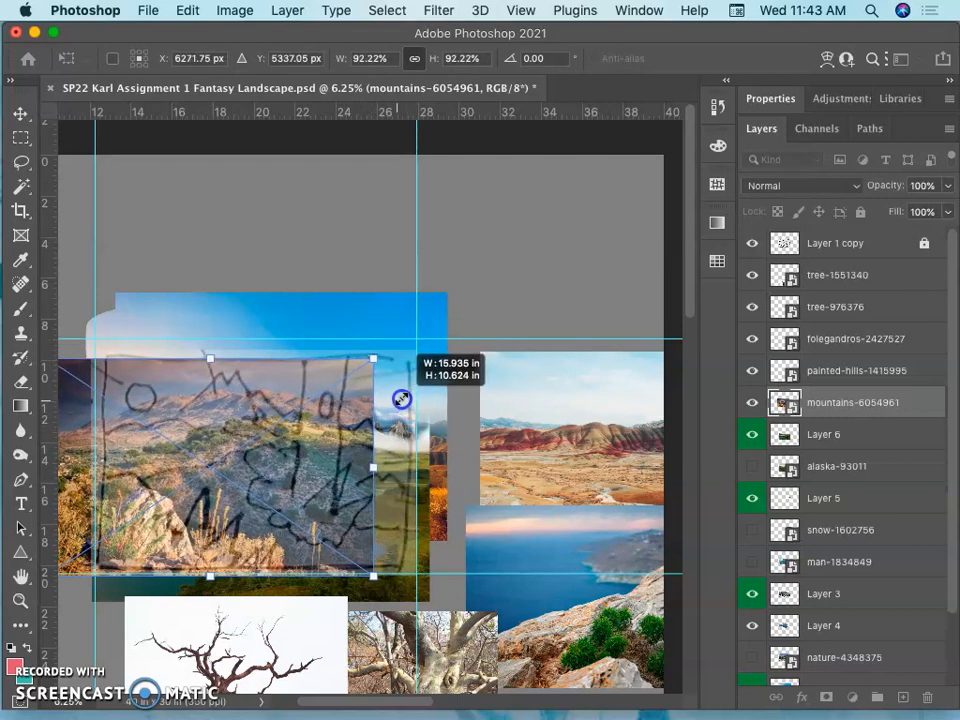
drag(401, 399, 342, 452)
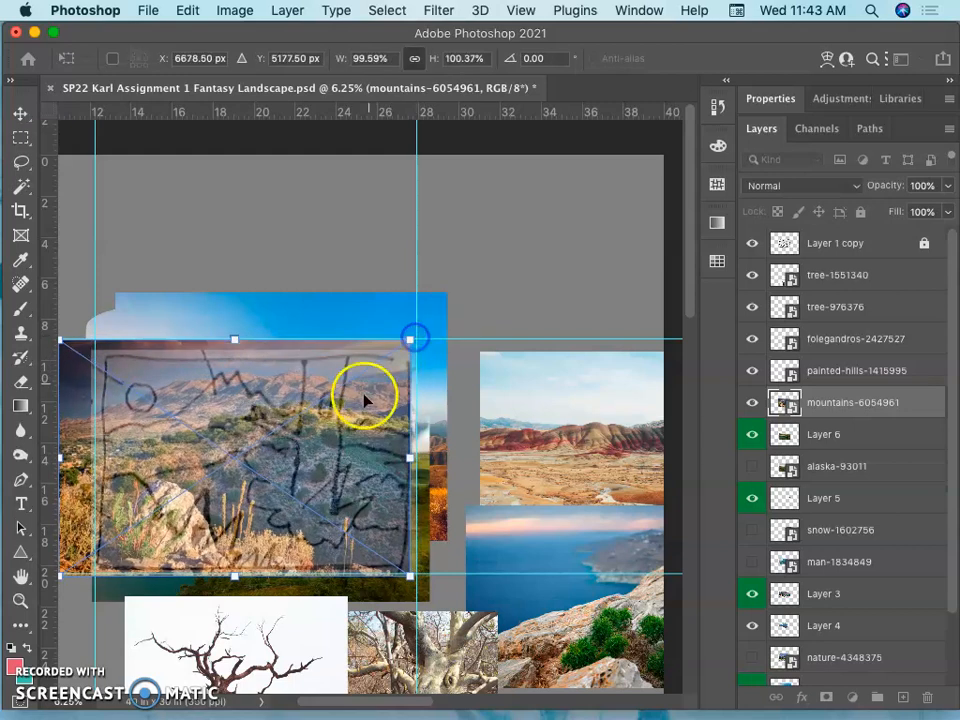
drag(365, 400, 367, 452)
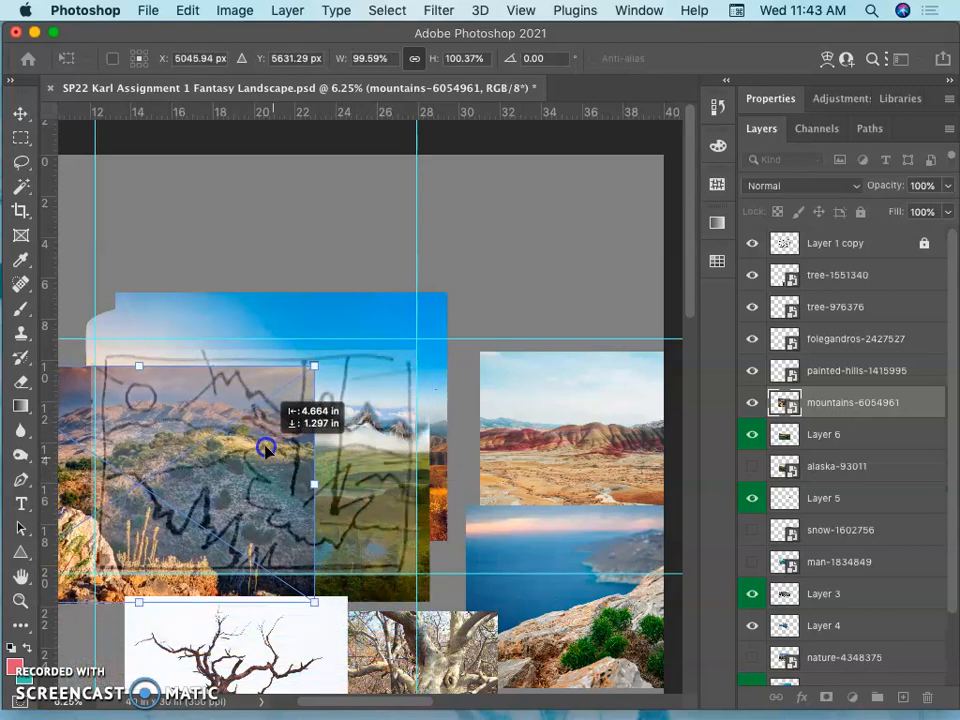
drag(267, 447, 387, 464)
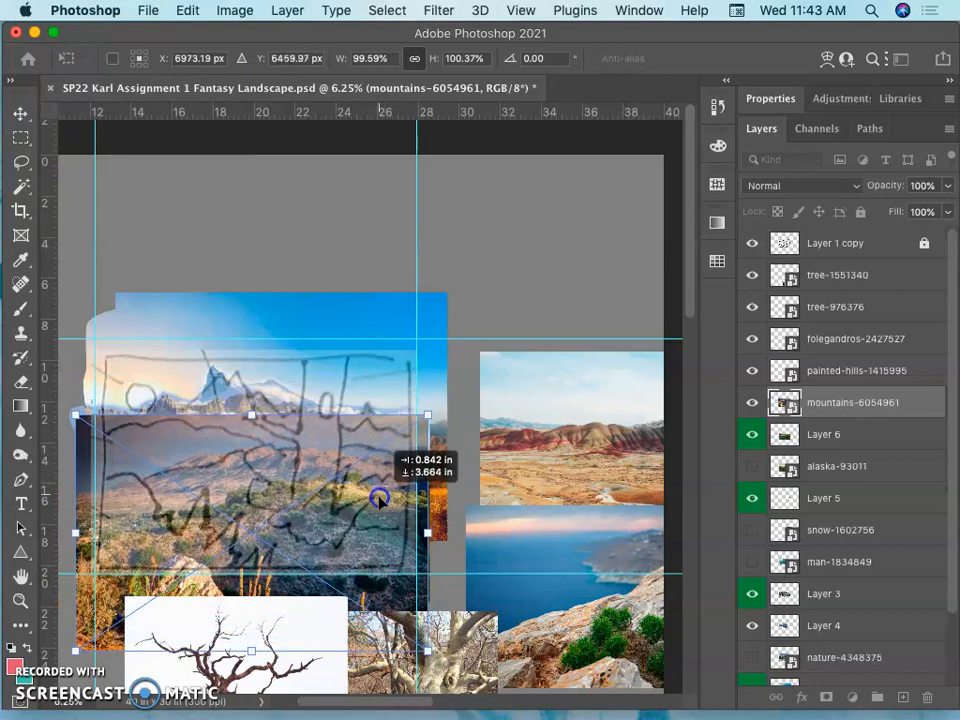
drag(380, 498, 320, 513)
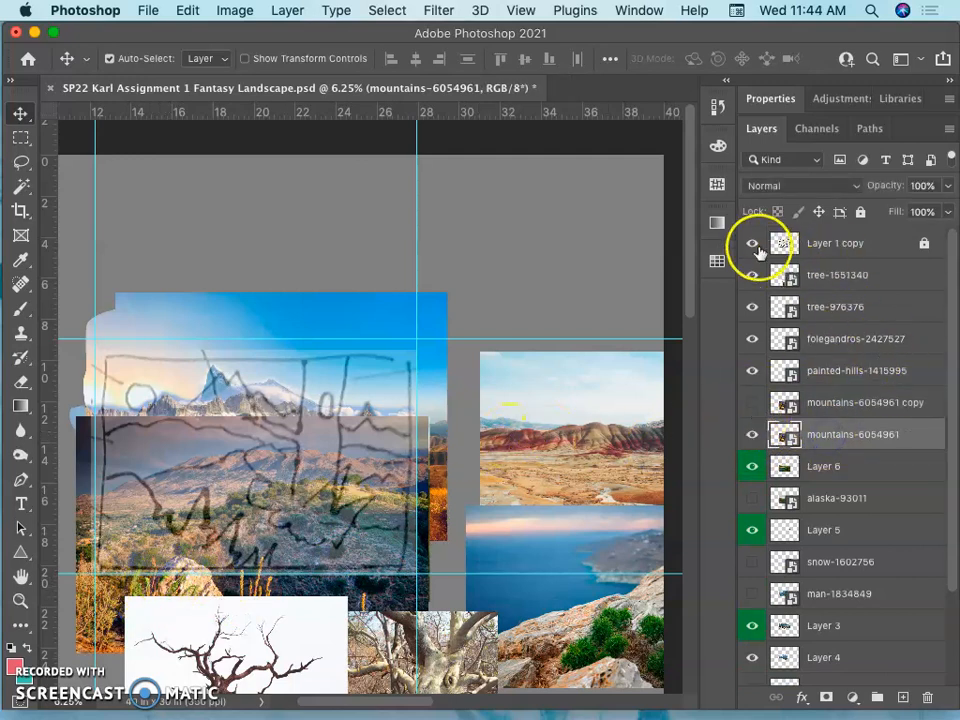
Hide the sketch overlay and erase the hillside's top edge where it covers the lake
click(751, 243)
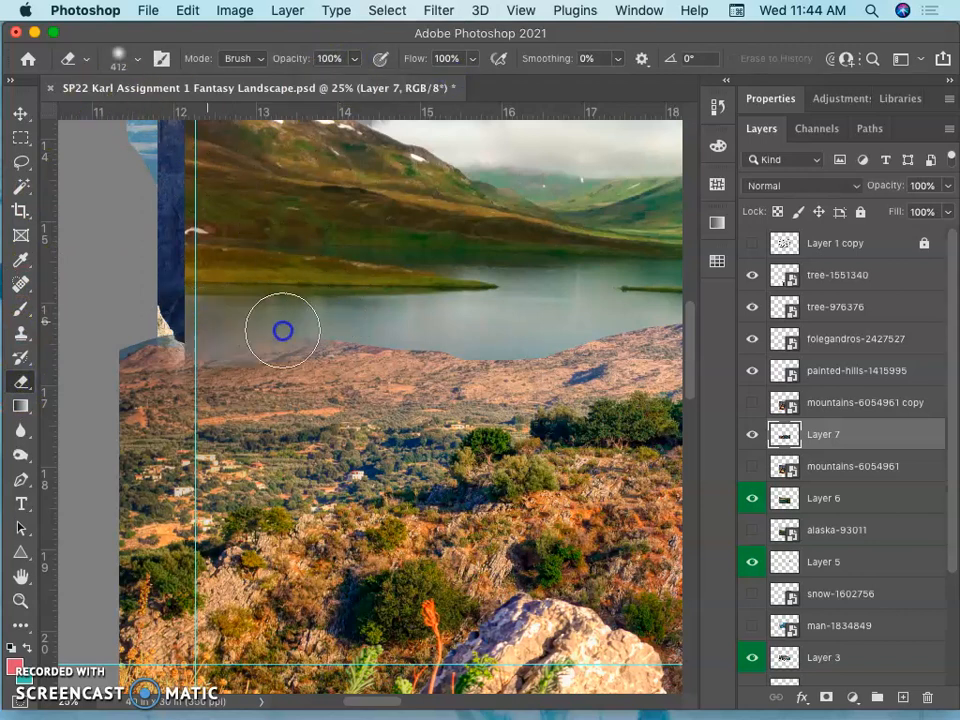
drag(283, 330, 198, 325)
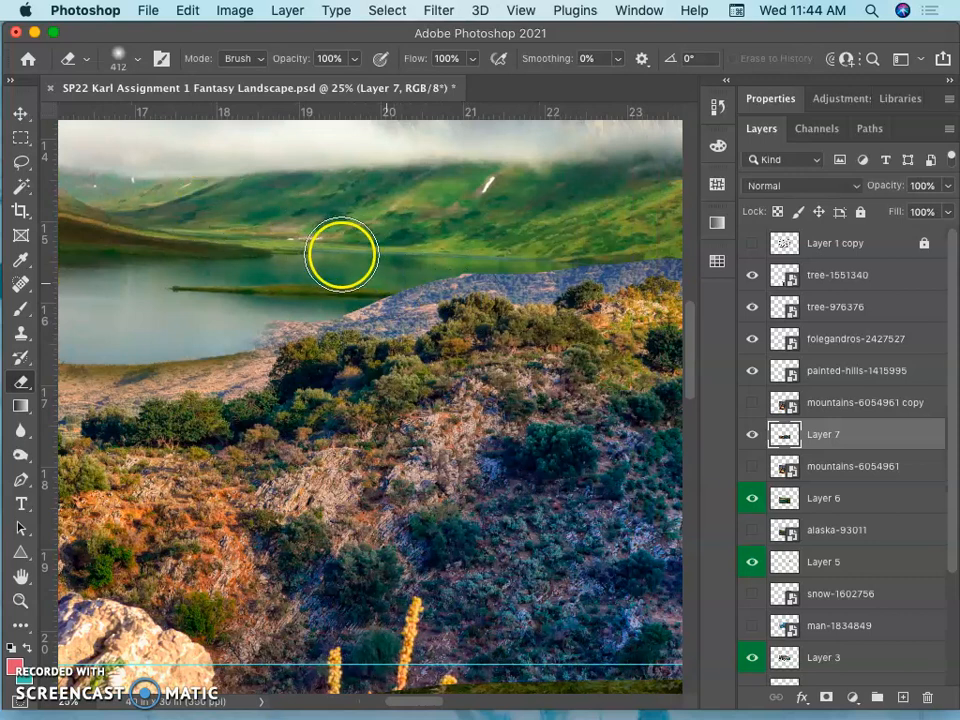
drag(342, 255, 460, 290)
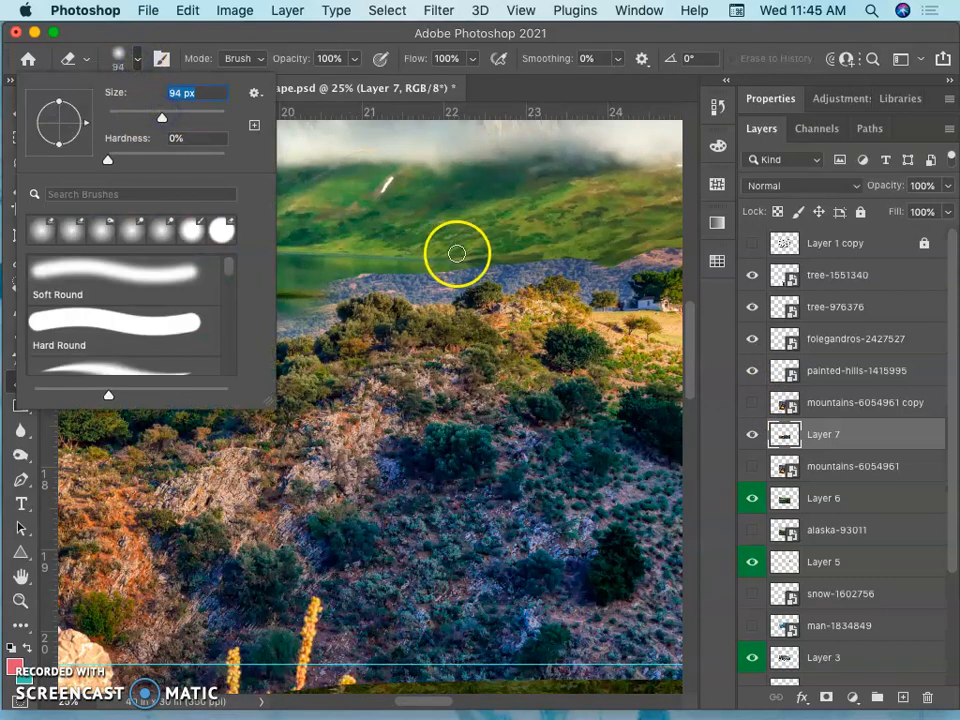
mouse_move(461, 261)
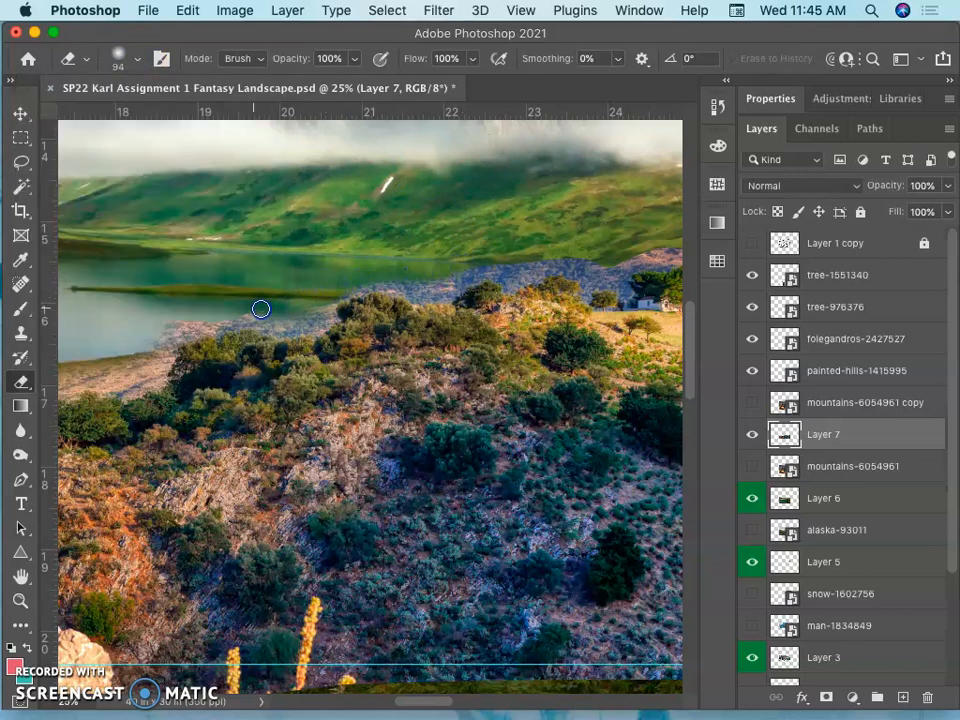
Erase the strip above the lakeshore shrubs and the bluish hills above the white house
drag(260, 309, 195, 320)
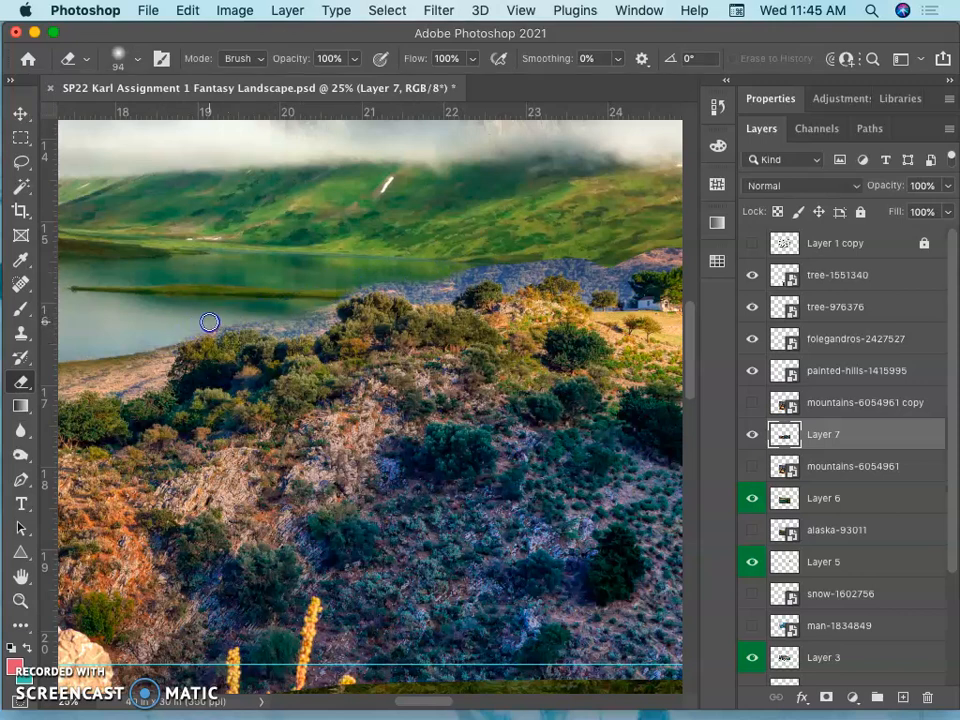
drag(209, 321, 271, 321)
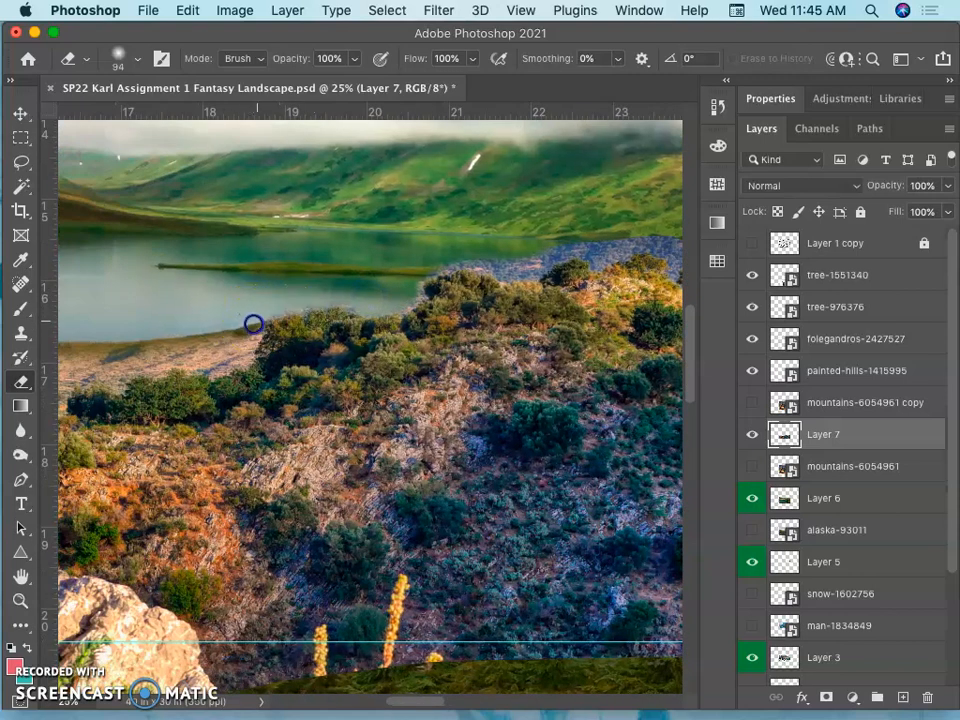
mouse_move(205, 354)
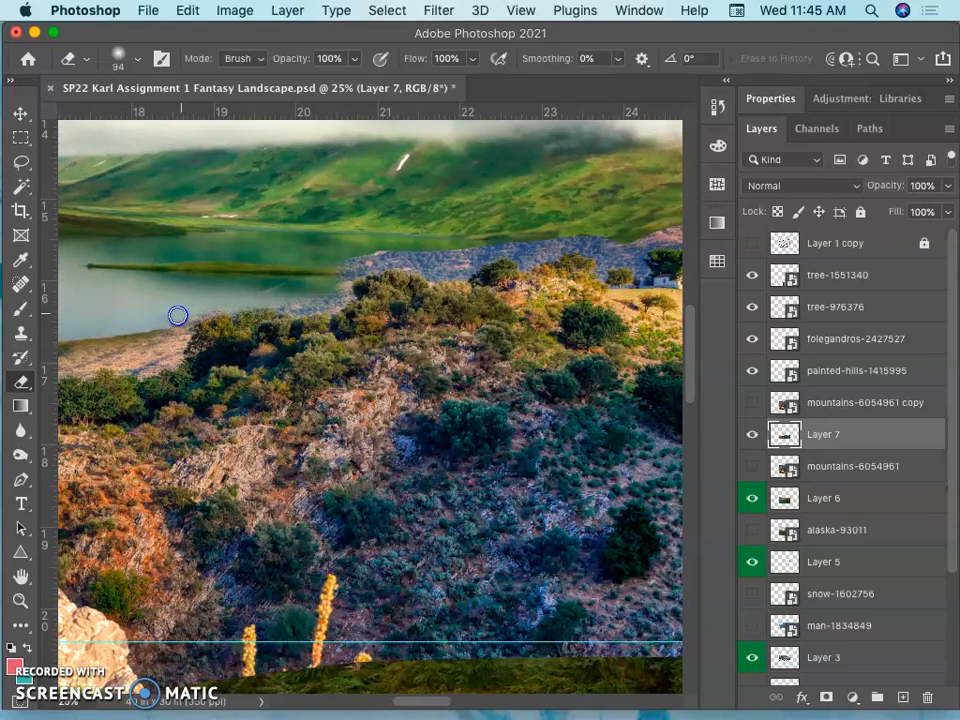
mouse_move(190, 317)
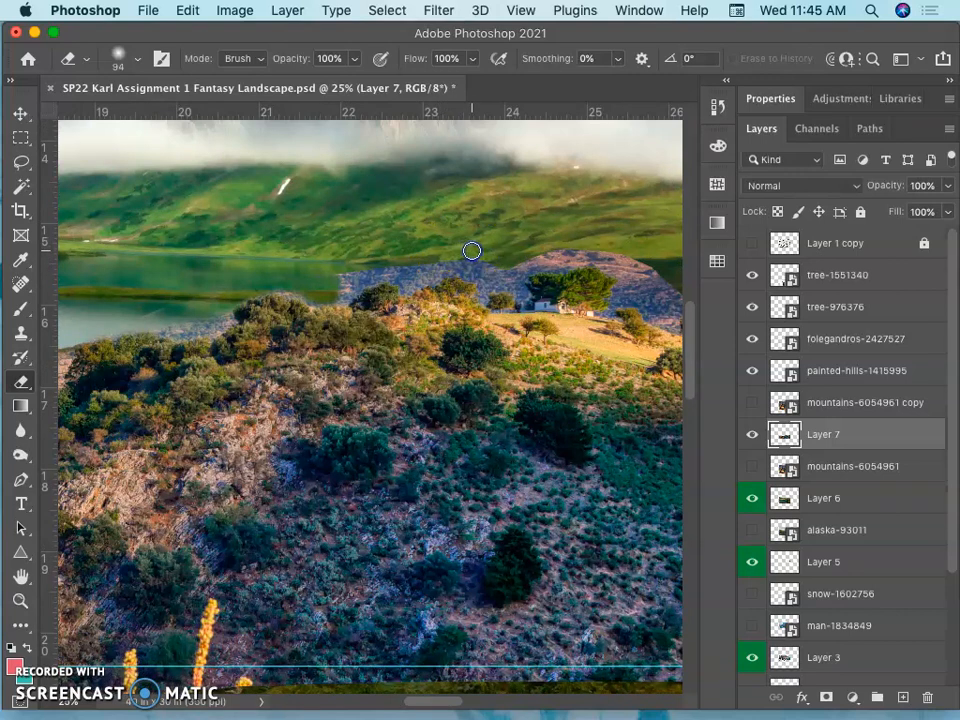
drag(472, 251, 345, 293)
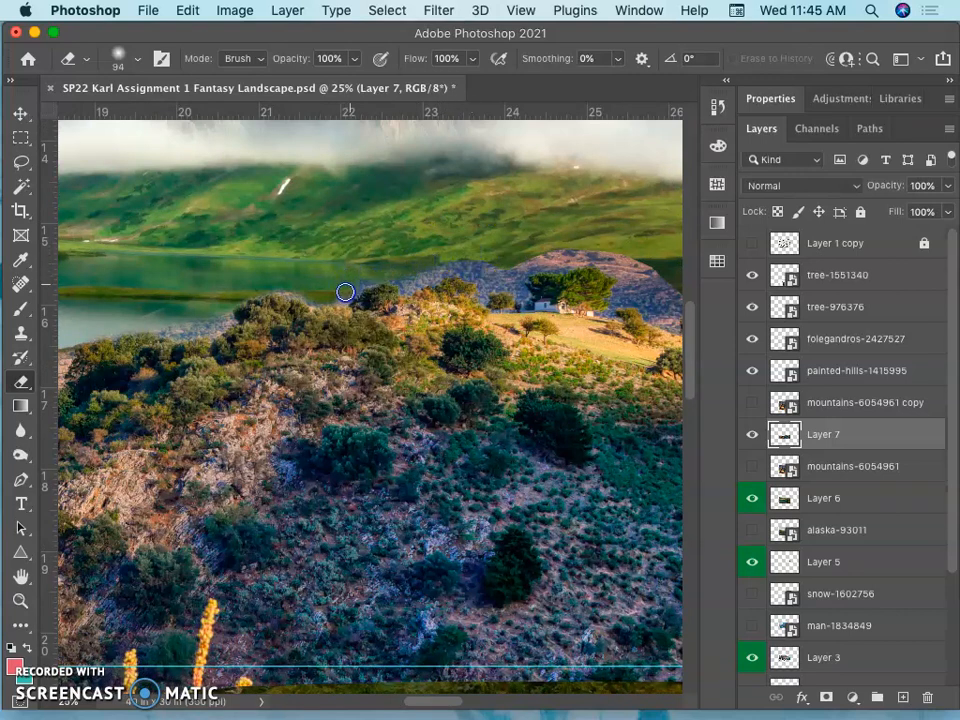
mouse_move(403, 258)
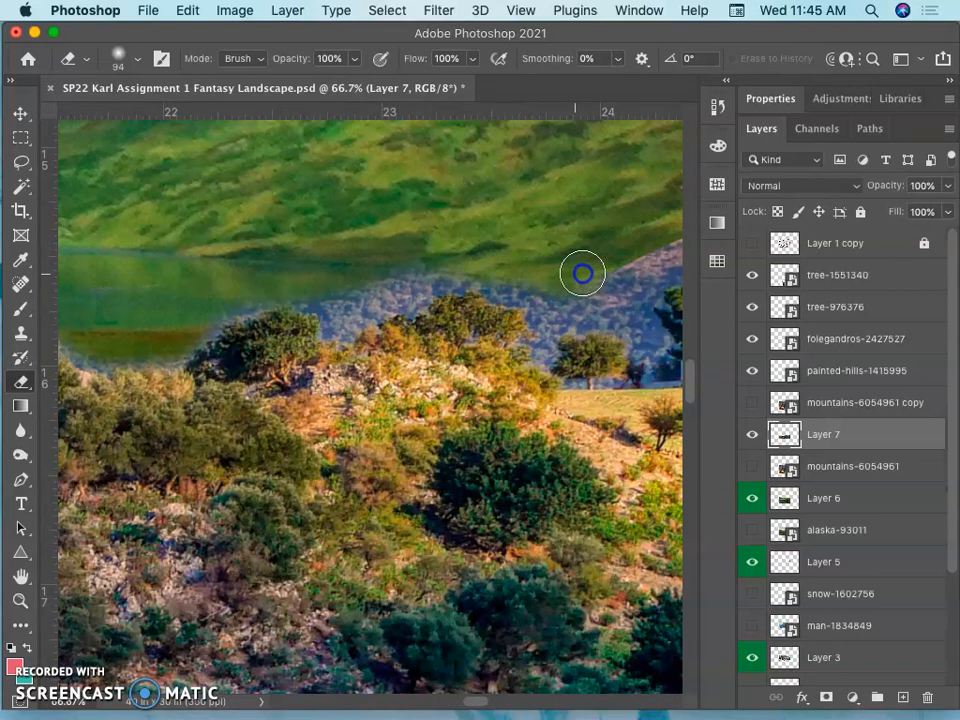
drag(583, 273, 313, 288)
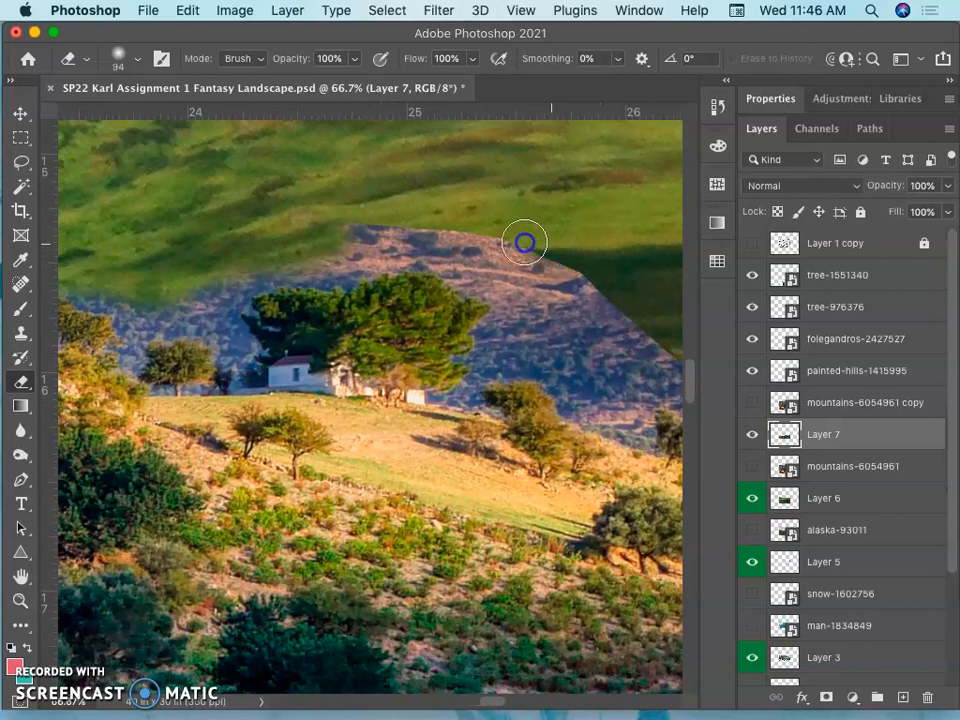
drag(525, 242, 608, 327)
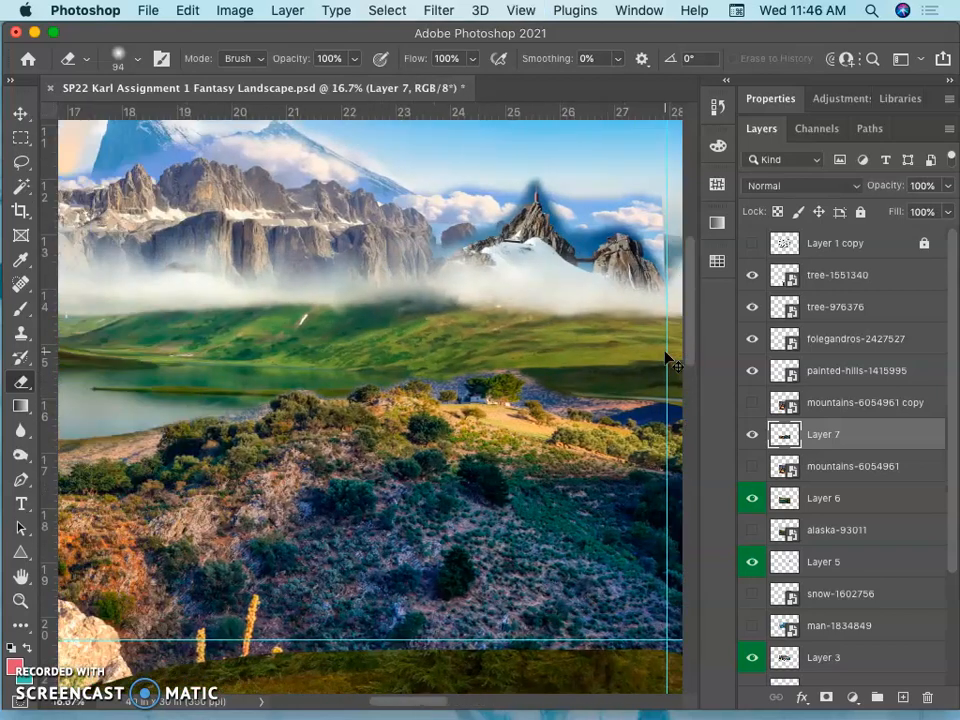
mouse_move(553, 384)
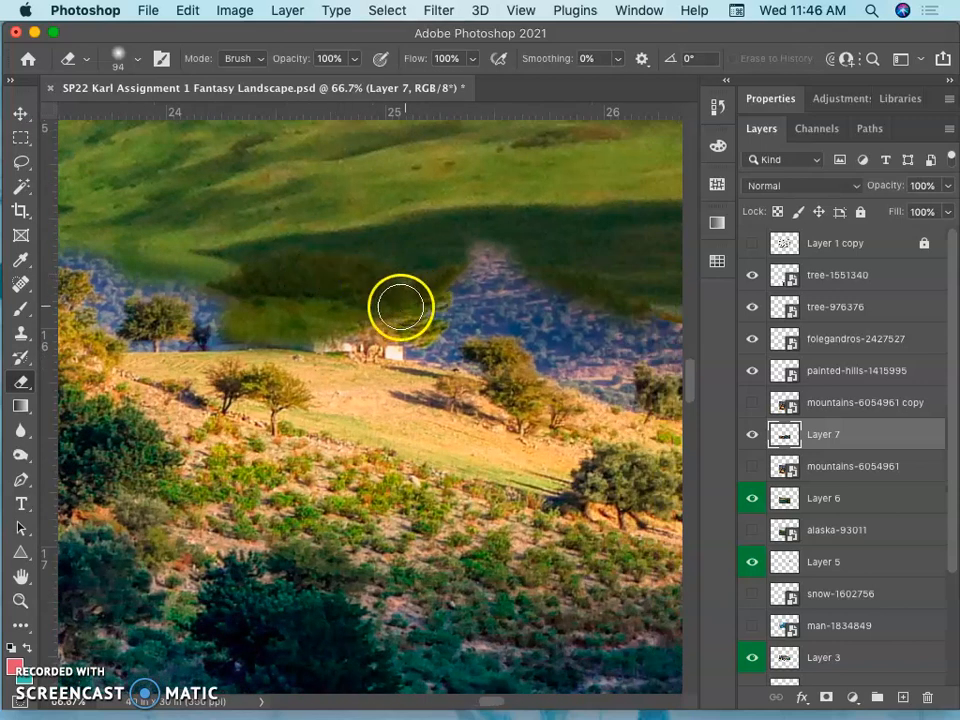
Erase the bluish distant hills behind the white house and toward the right on Layer 7
click(403, 304)
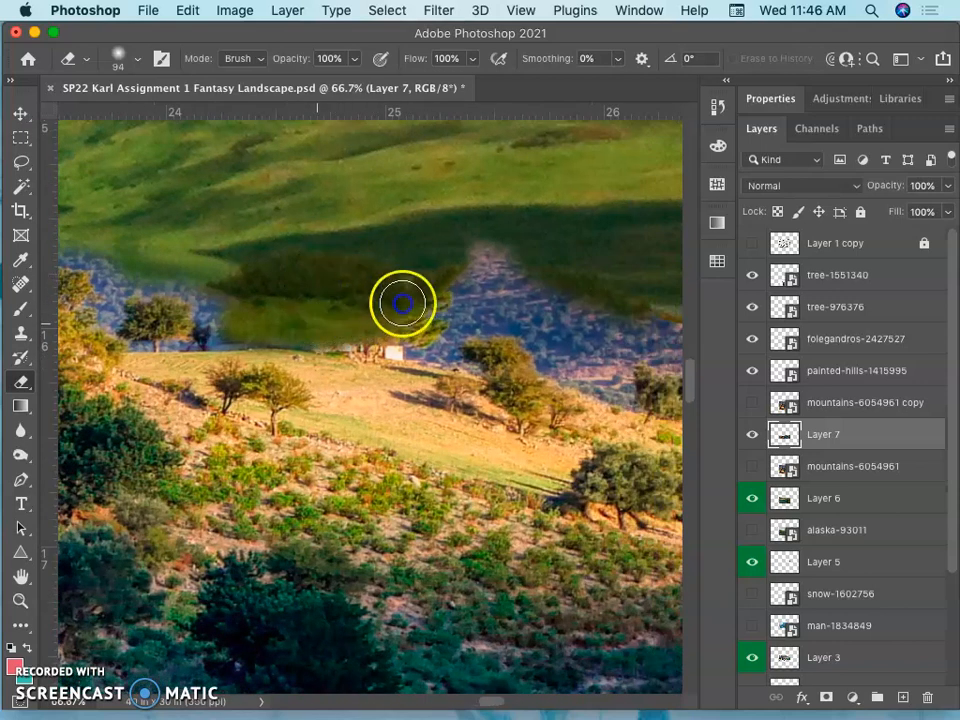
drag(403, 303, 528, 298)
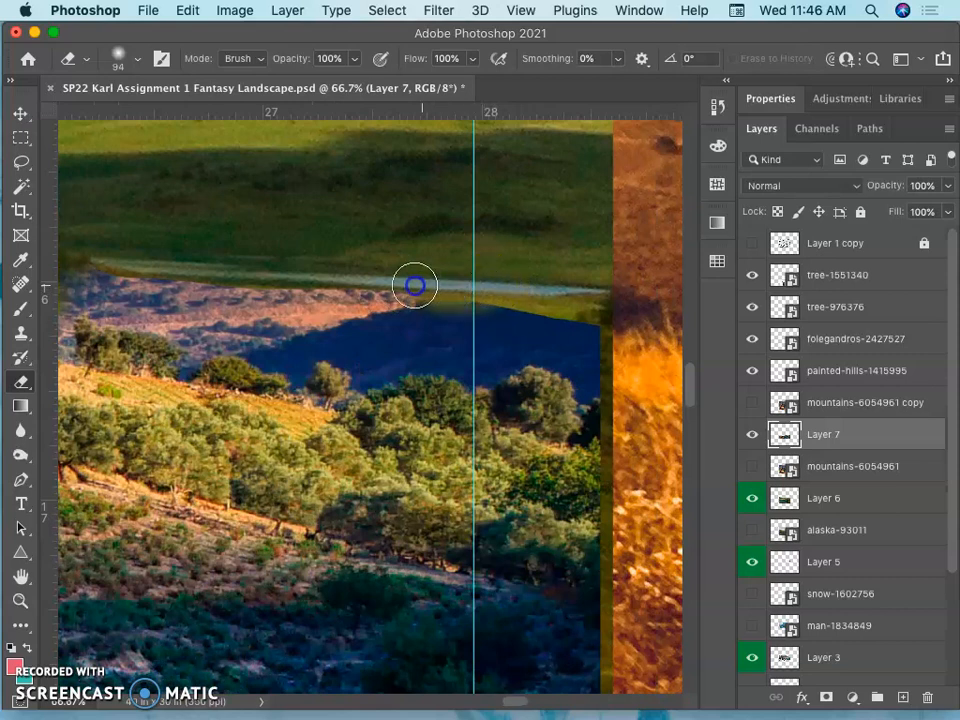
drag(415, 285, 253, 320)
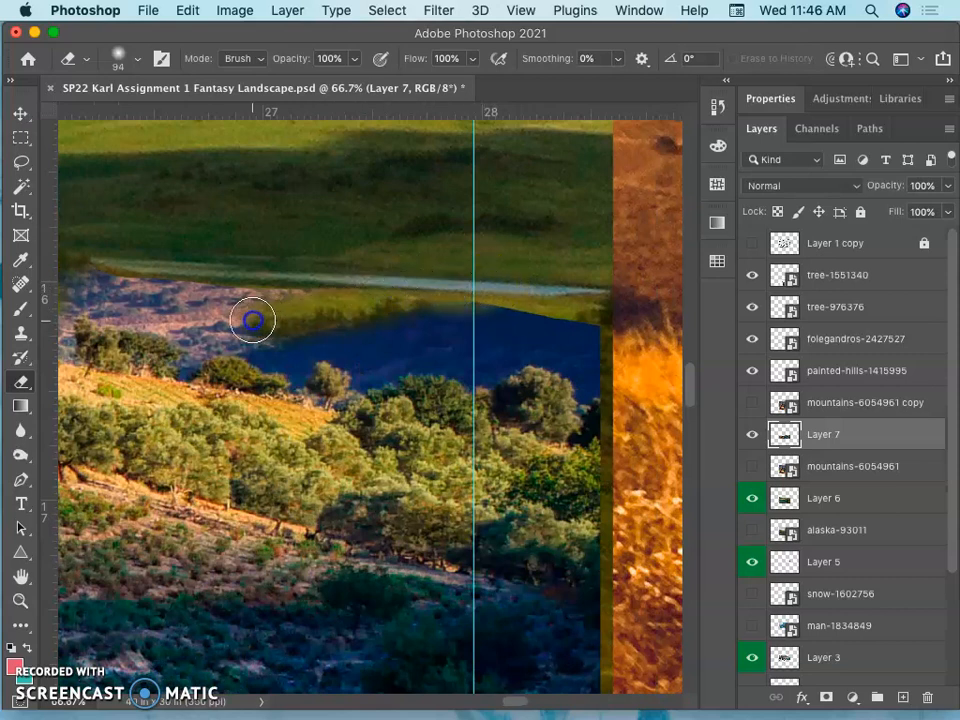
drag(252, 320, 464, 293)
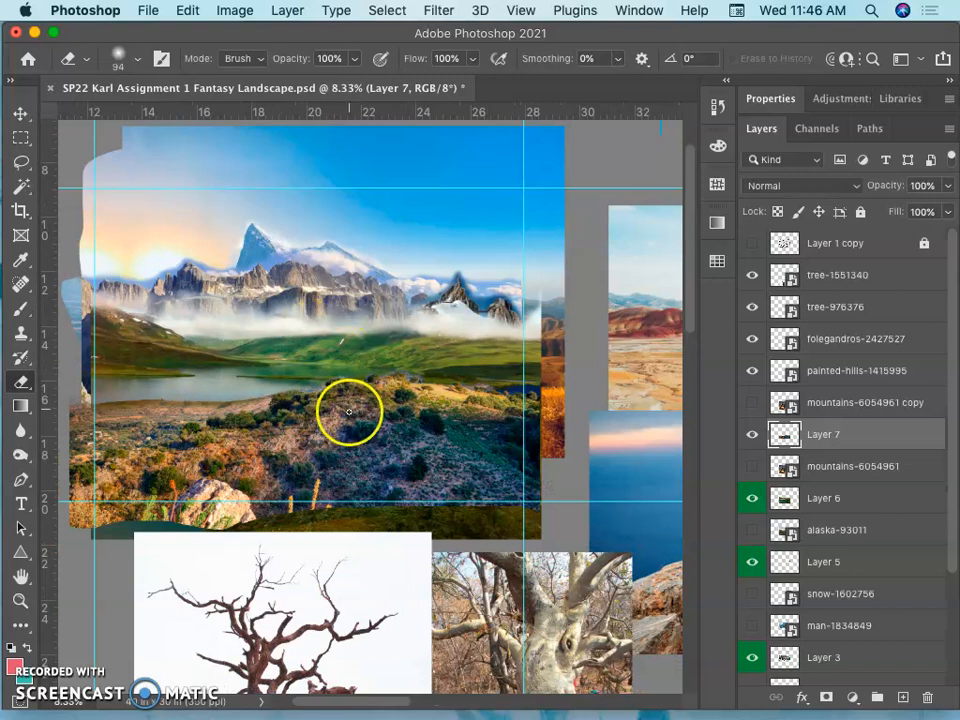
mouse_move(395, 437)
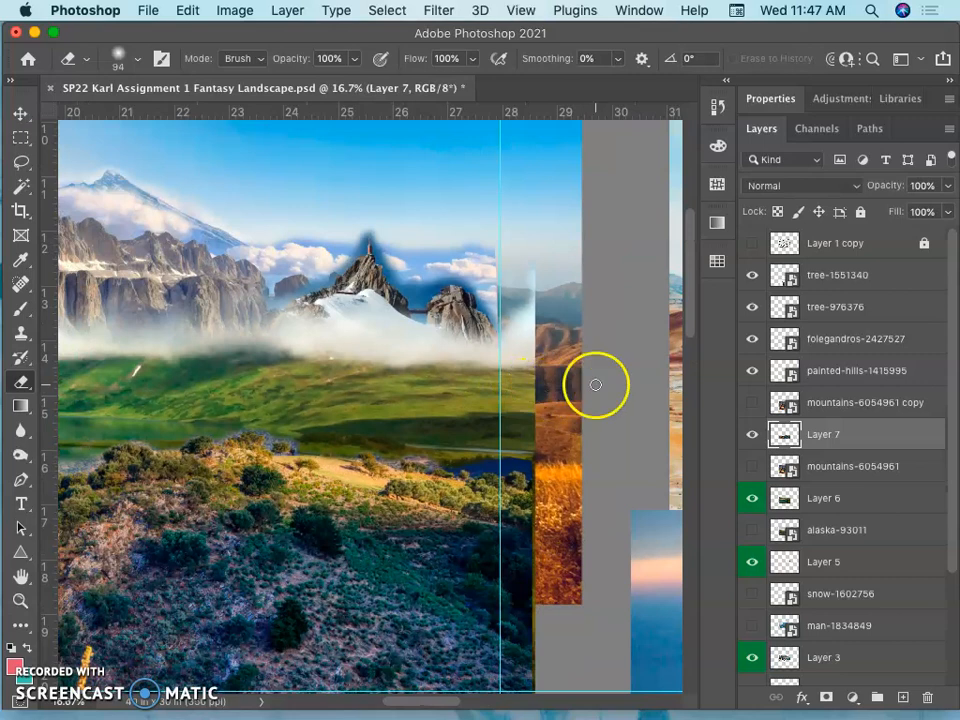
Bring up the Free Transform context menu on the painted-hills photo to flip it horizontally
right_click(752, 434)
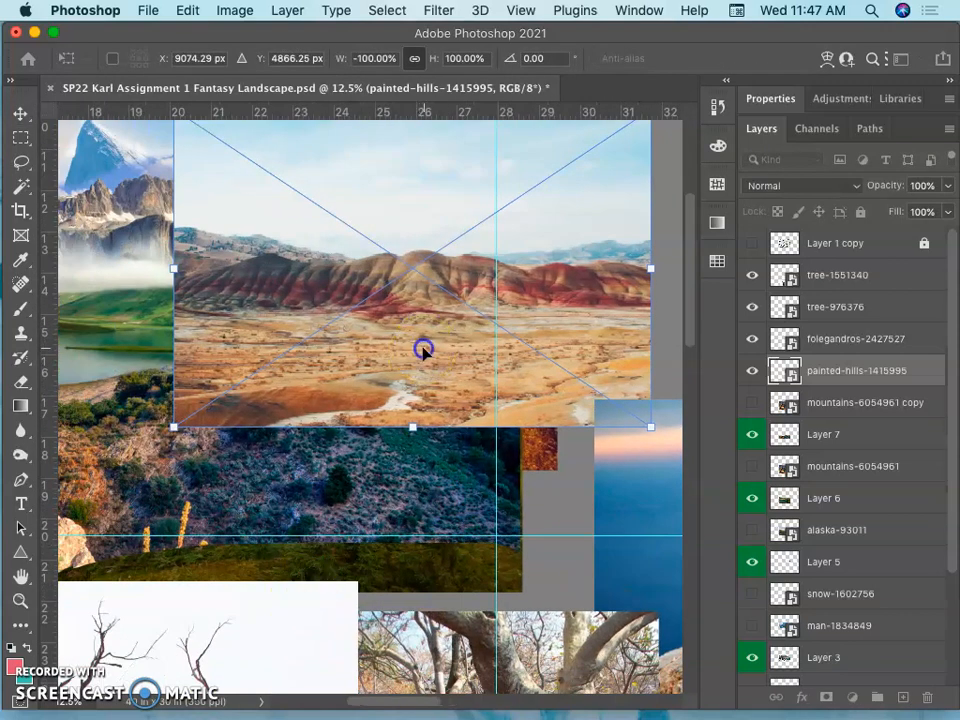
Drag the shrunken painted-hills photo over the middle of the composite, above the lake
drag(423, 350, 277, 385)
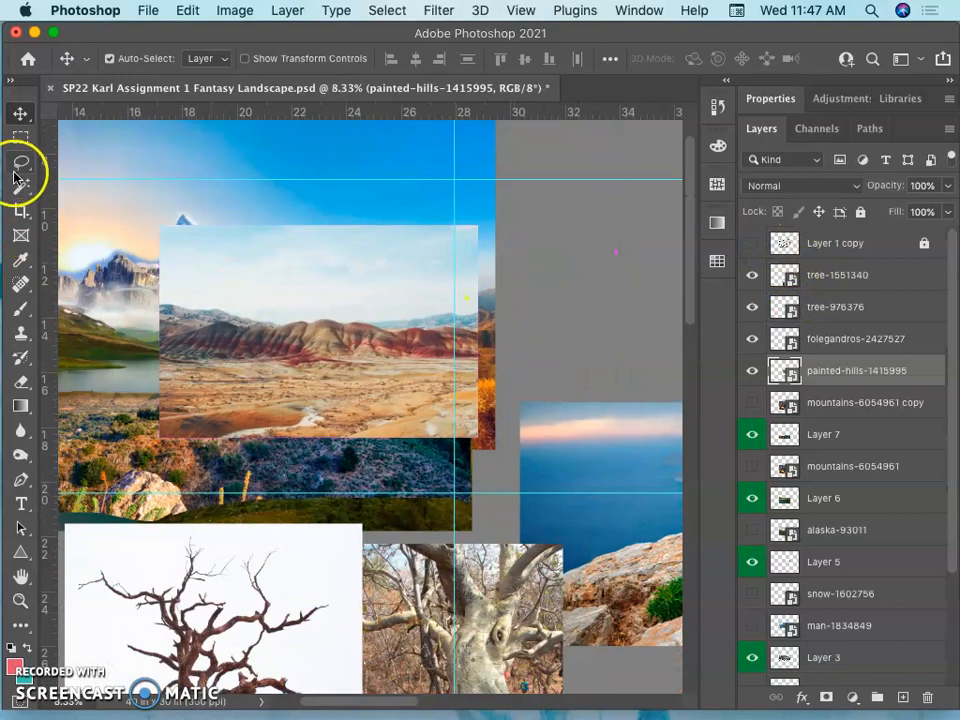
Lasso the painted hills band onto Layer 8 and hide the painted-hills-1415995 layer
click(21, 162)
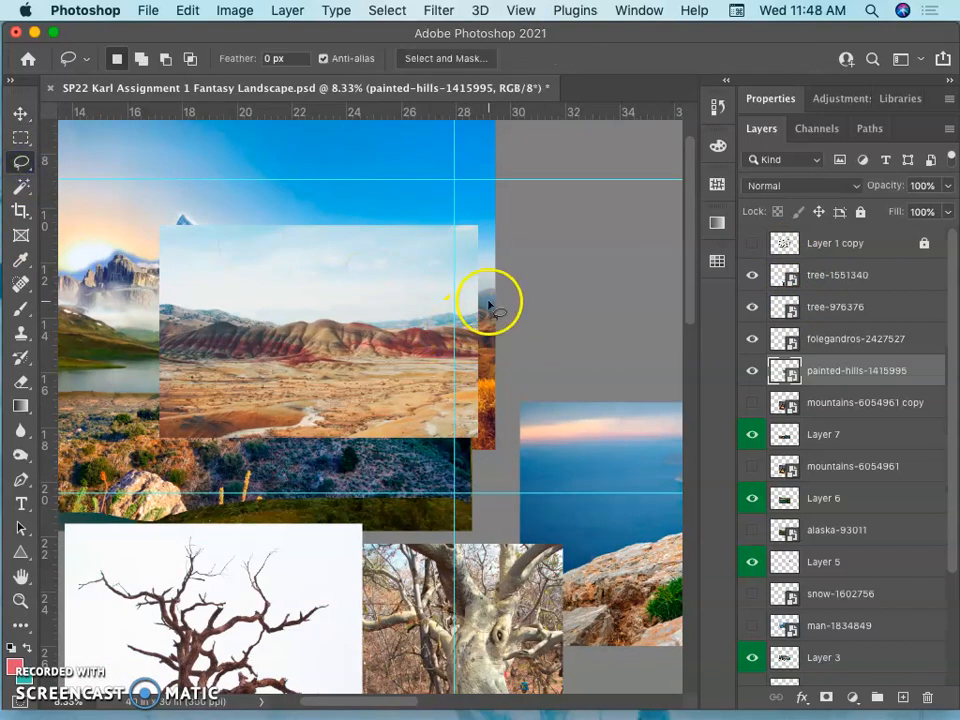
drag(490, 300, 153, 303)
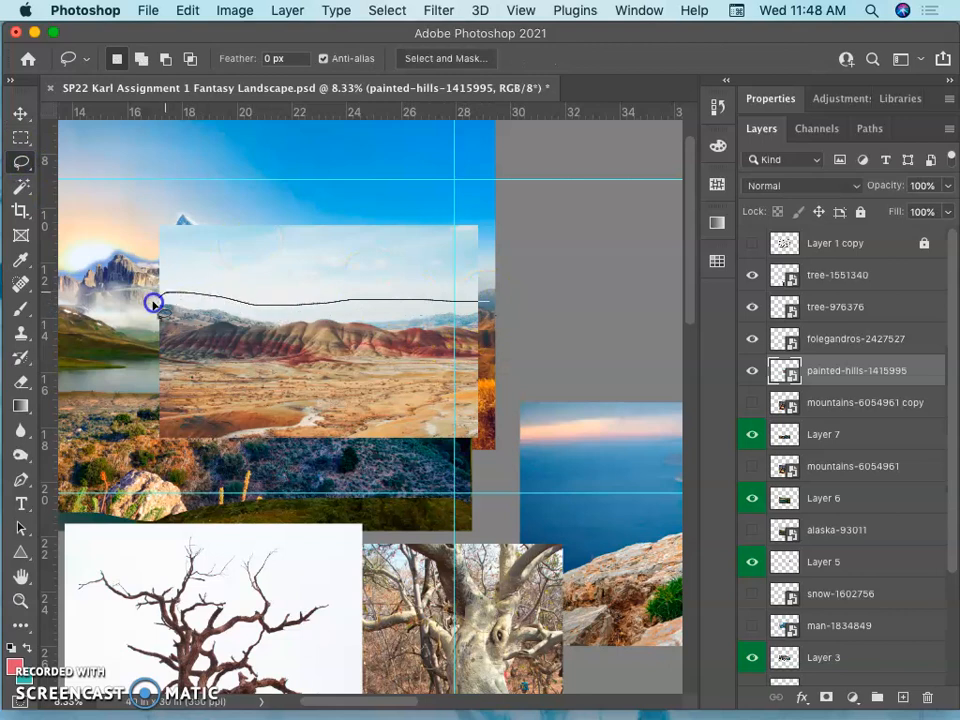
drag(155, 303, 262, 385)
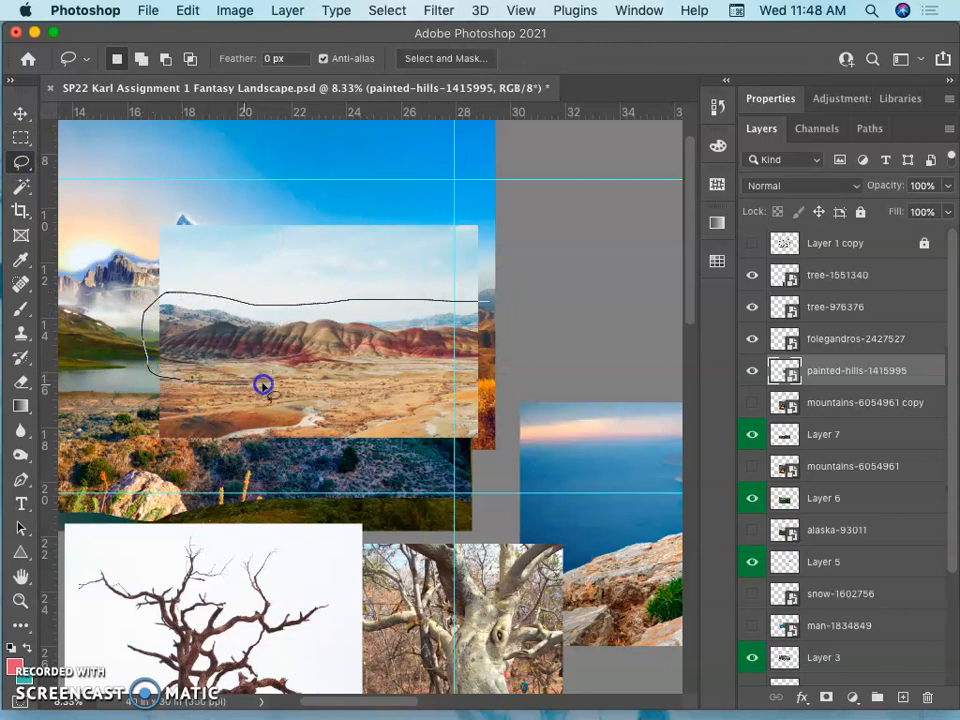
drag(263, 386, 498, 295)
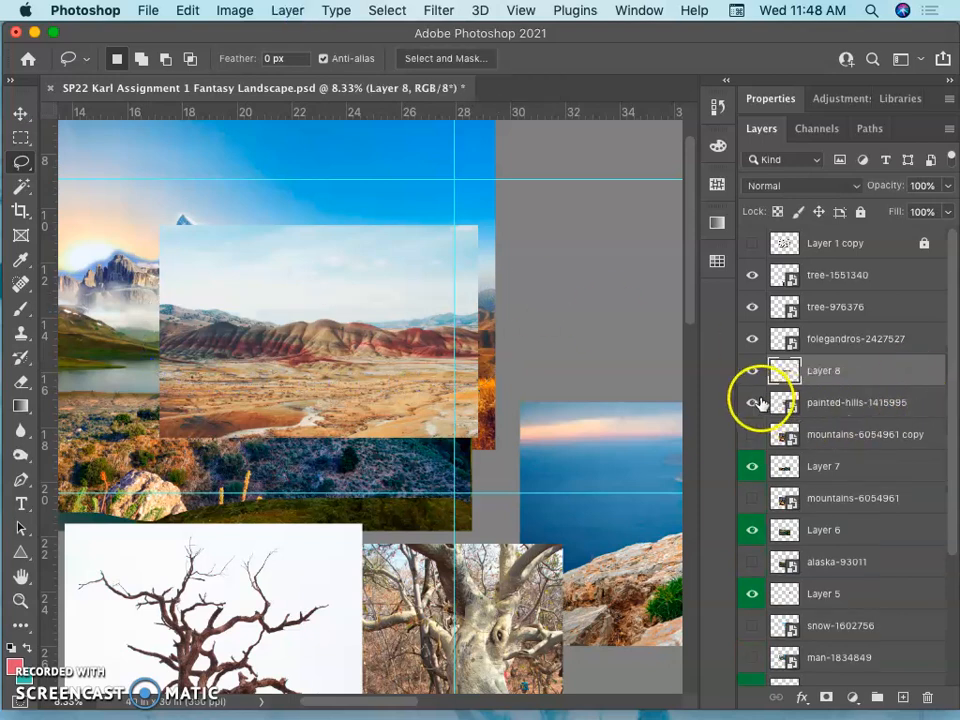
click(751, 370)
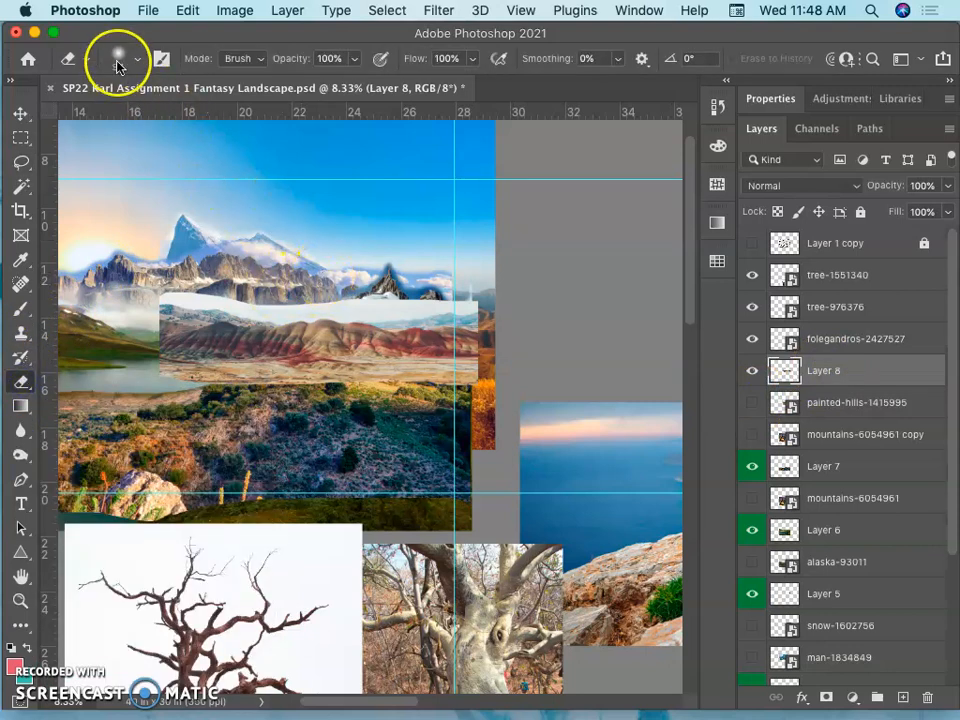
Erase the hard left, top and top-right edges of the mist band on Layer 8
click(135, 58)
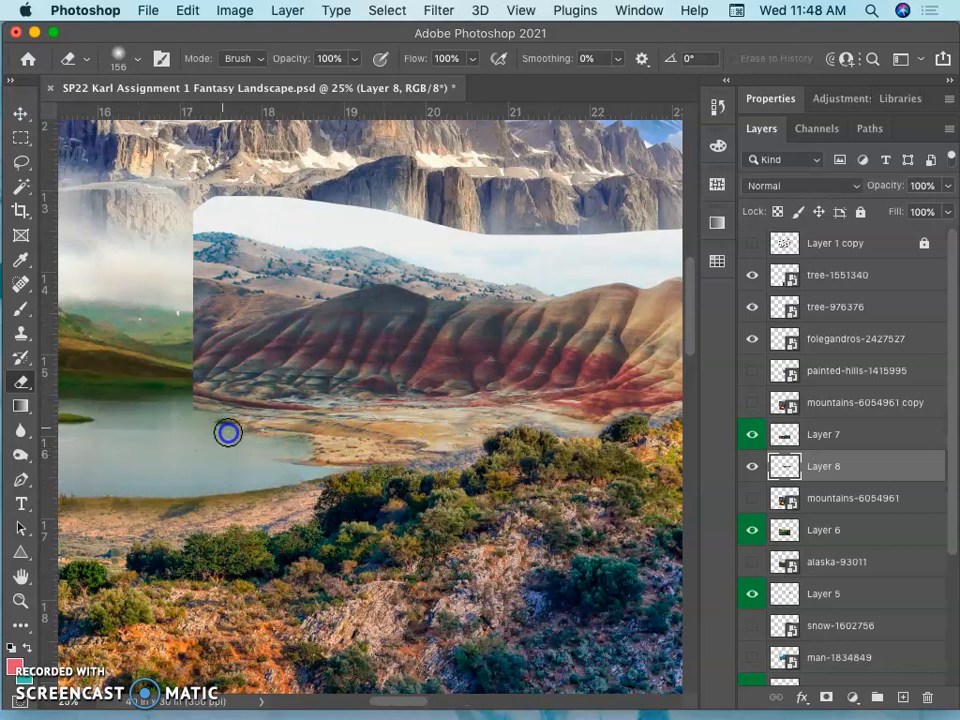
drag(228, 432, 175, 298)
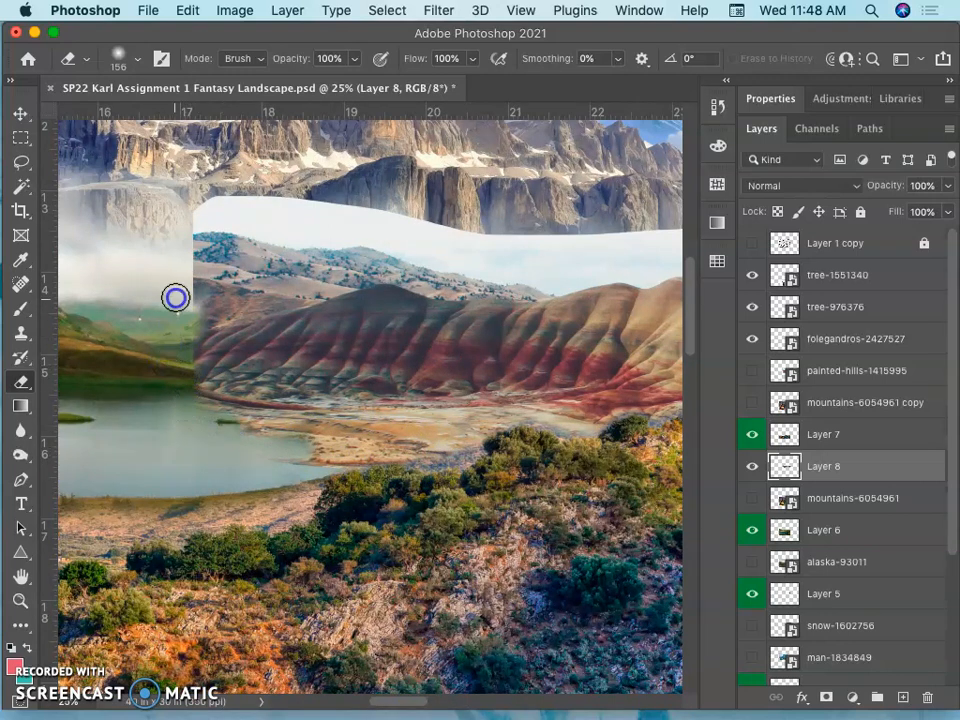
drag(175, 297, 330, 202)
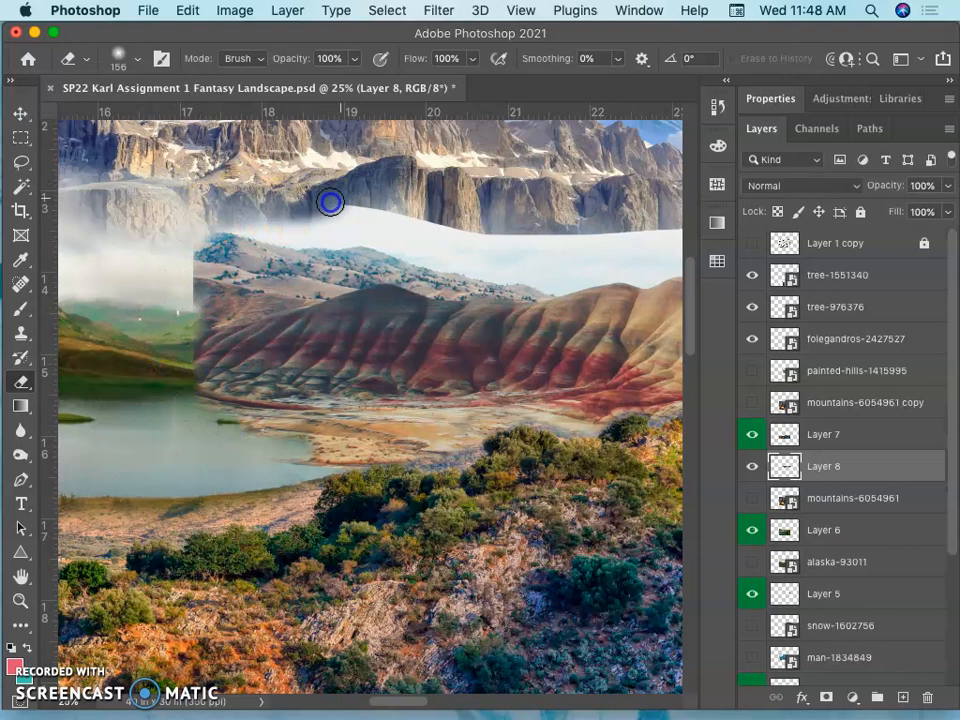
drag(330, 202, 172, 278)
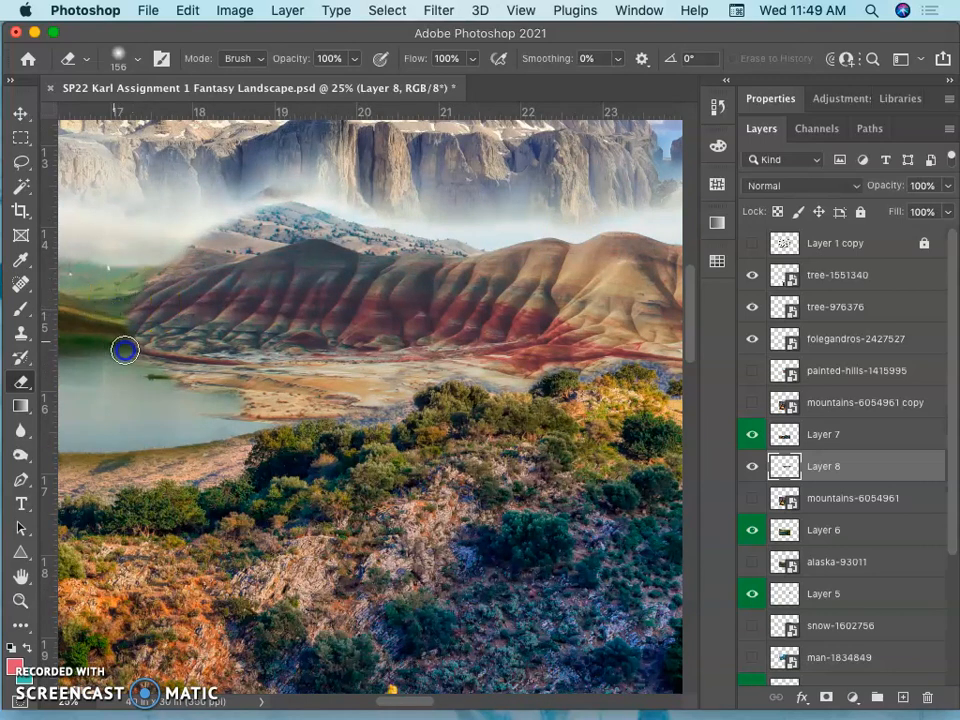
drag(125, 350, 265, 389)
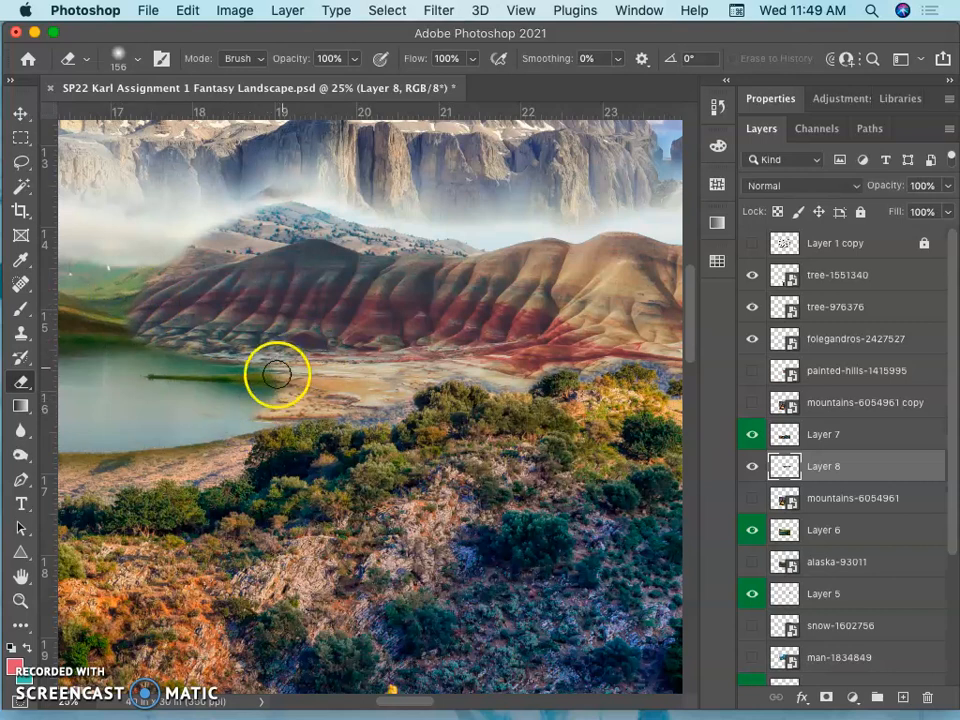
mouse_move(260, 432)
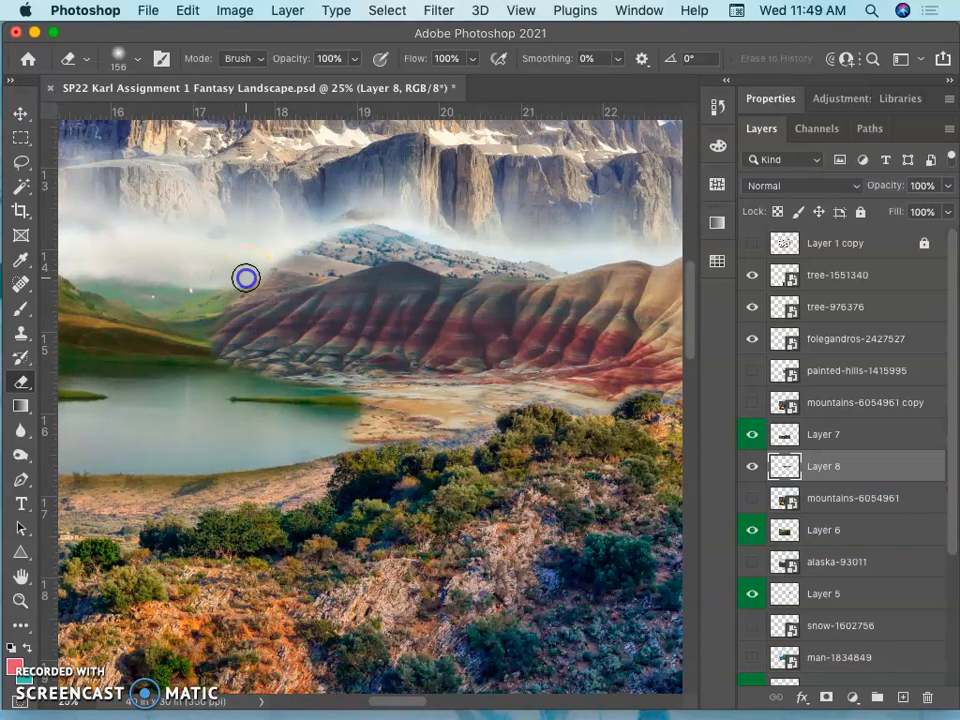
drag(246, 278, 325, 232)
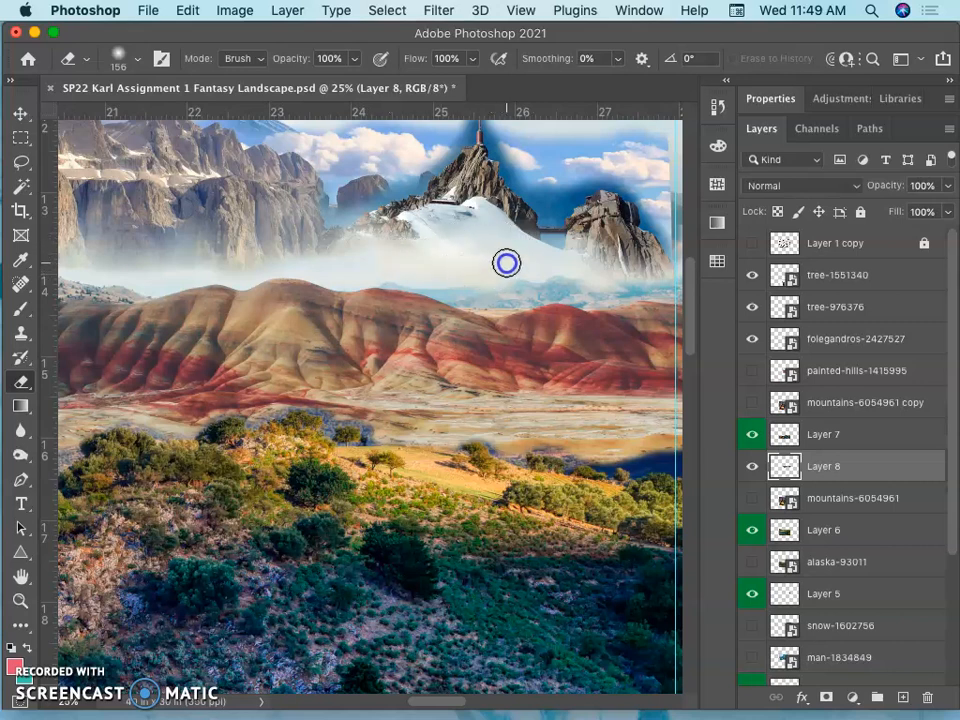
drag(507, 263, 673, 221)
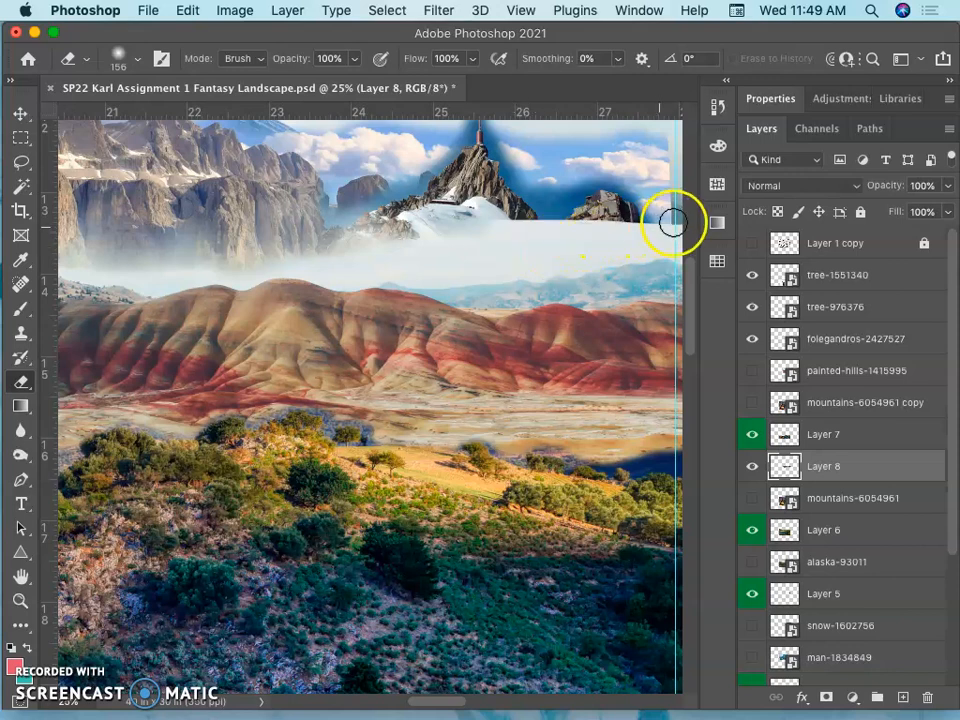
drag(673, 222, 289, 253)
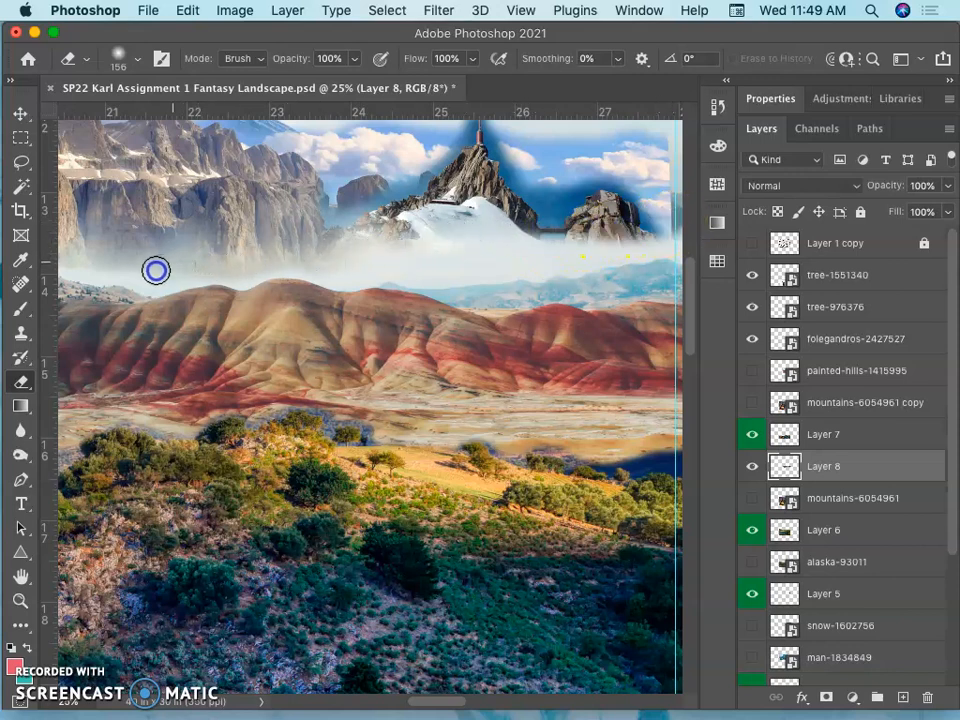
mouse_move(407, 207)
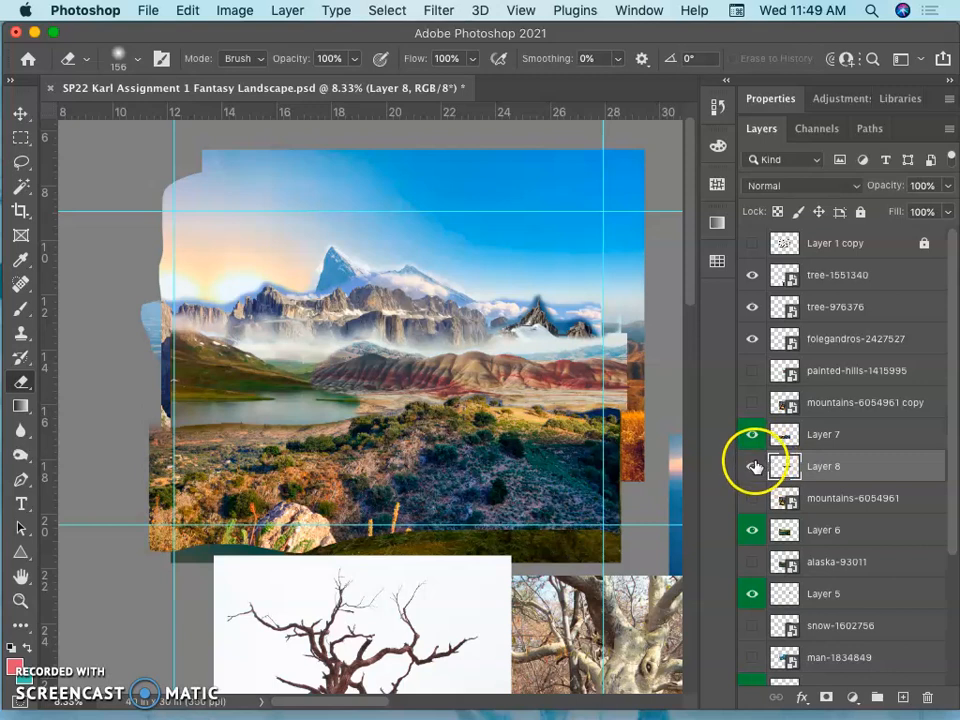
Tag Layer 8 green and show the mountains-6054961 copy layer again
right_click(752, 466)
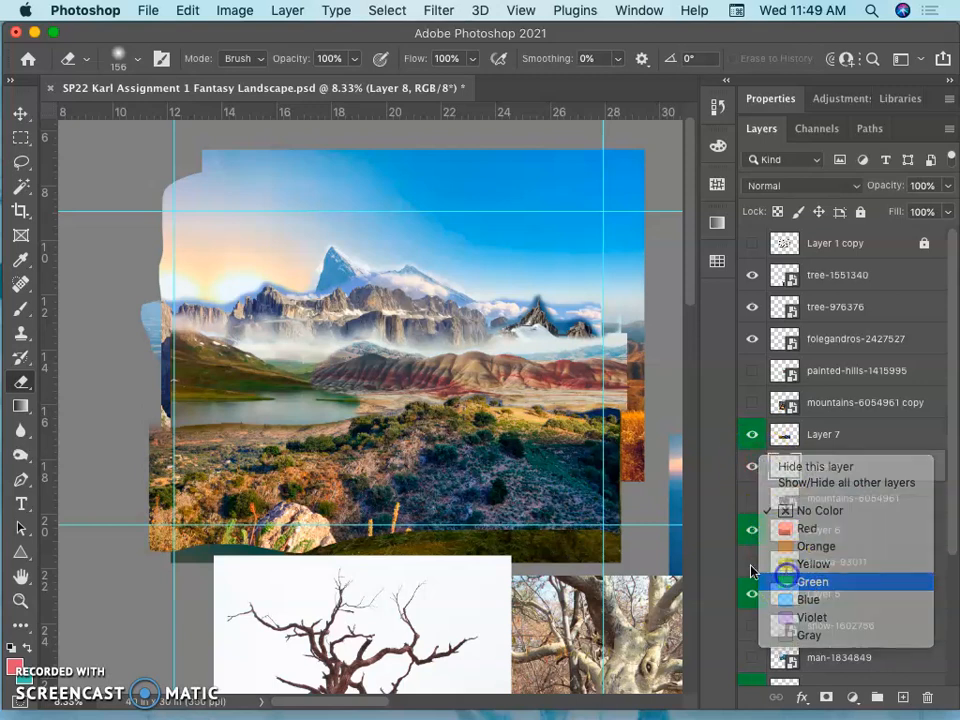
click(812, 581)
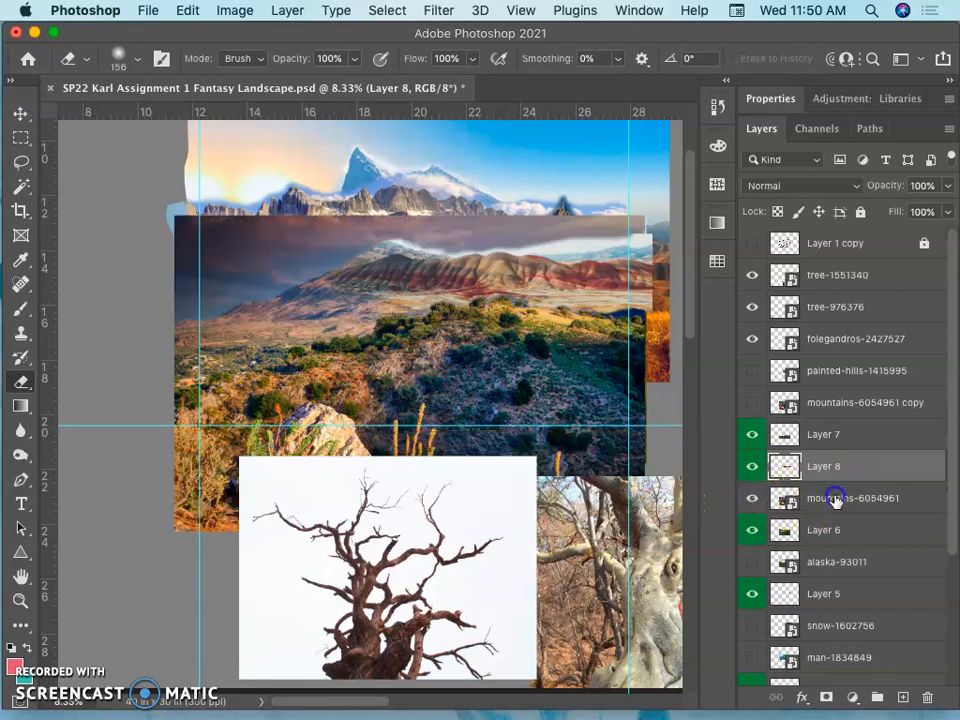
click(853, 497)
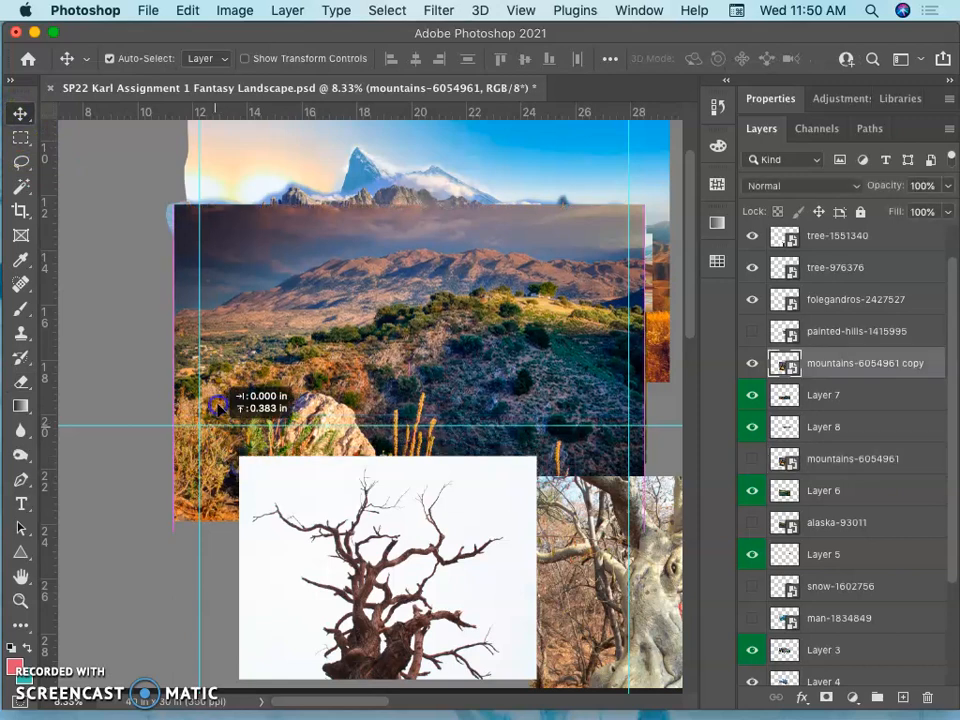
Move the hillside photo up over the foreground and lasso around the rock and golden grasses
drag(215, 405, 210, 358)
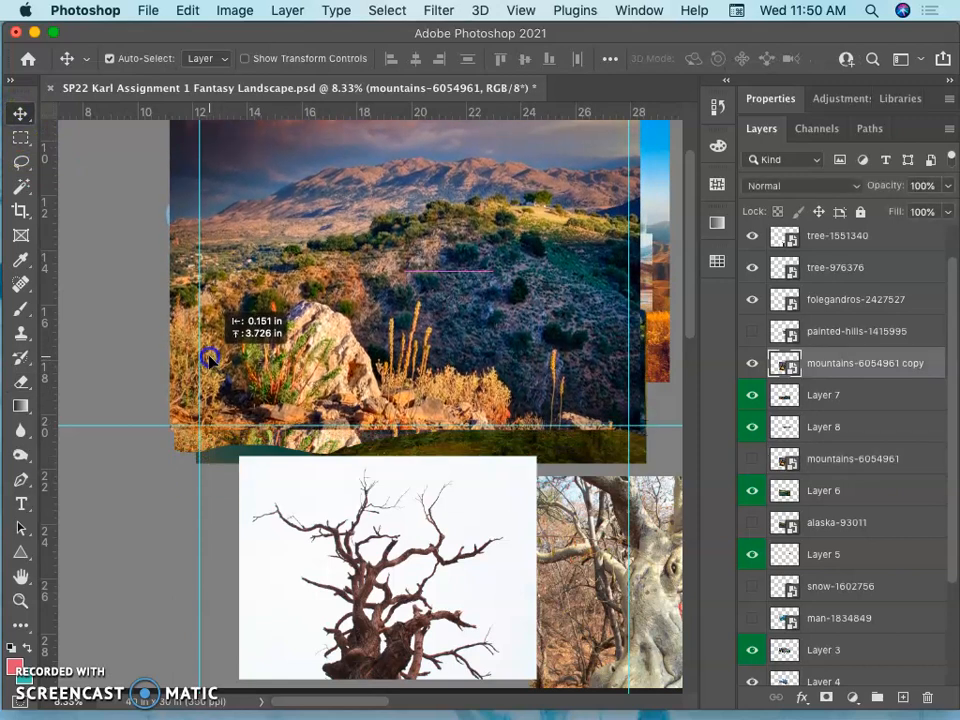
drag(210, 358, 198, 355)
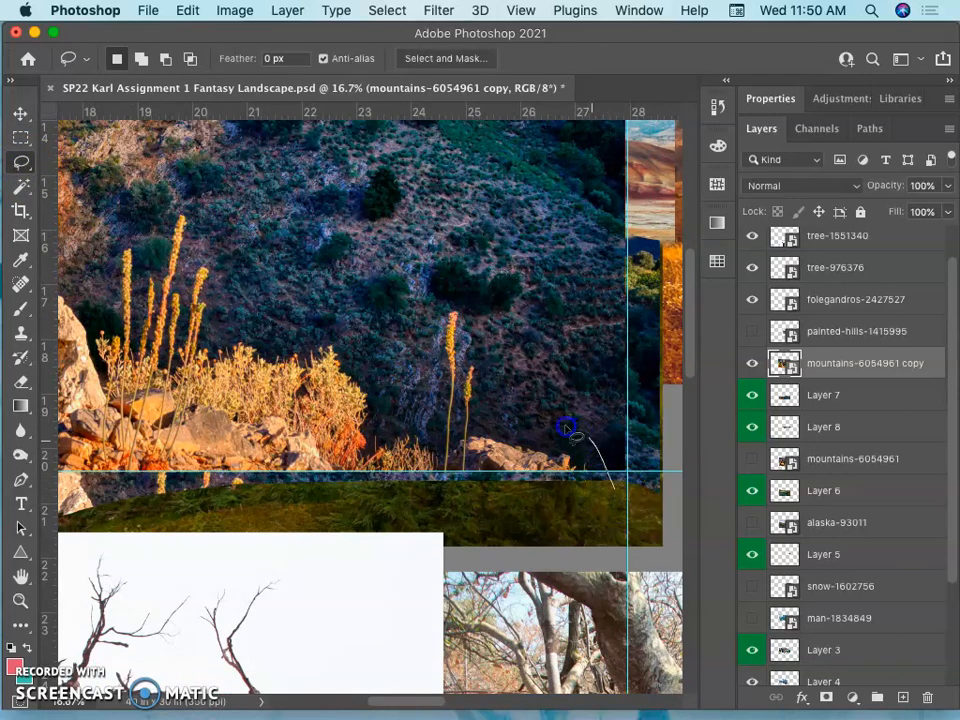
drag(565, 428, 440, 308)
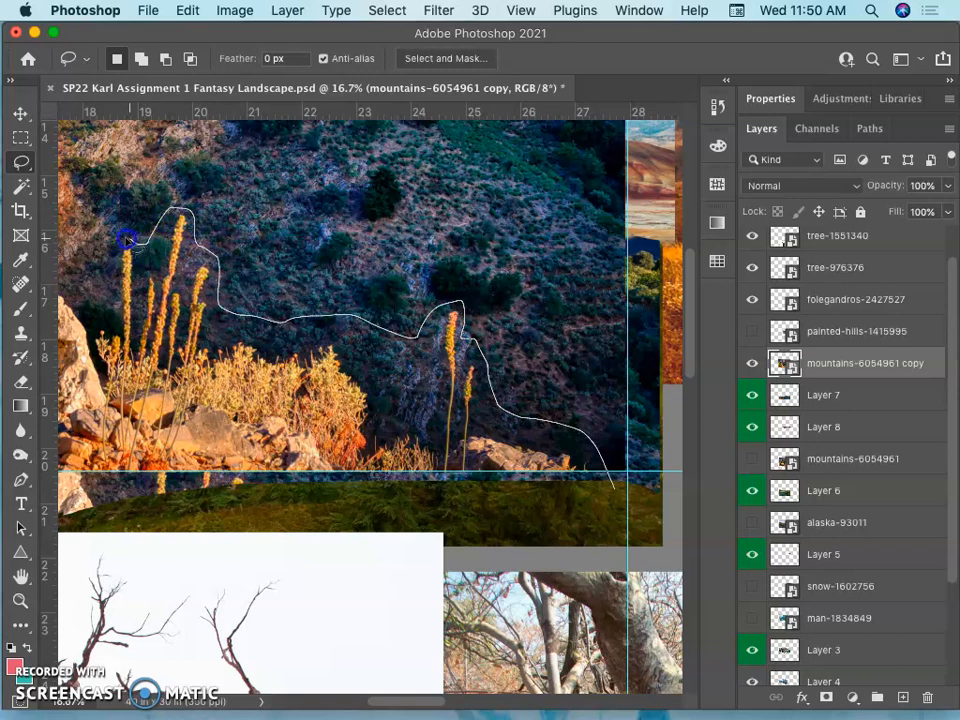
drag(127, 240, 203, 272)
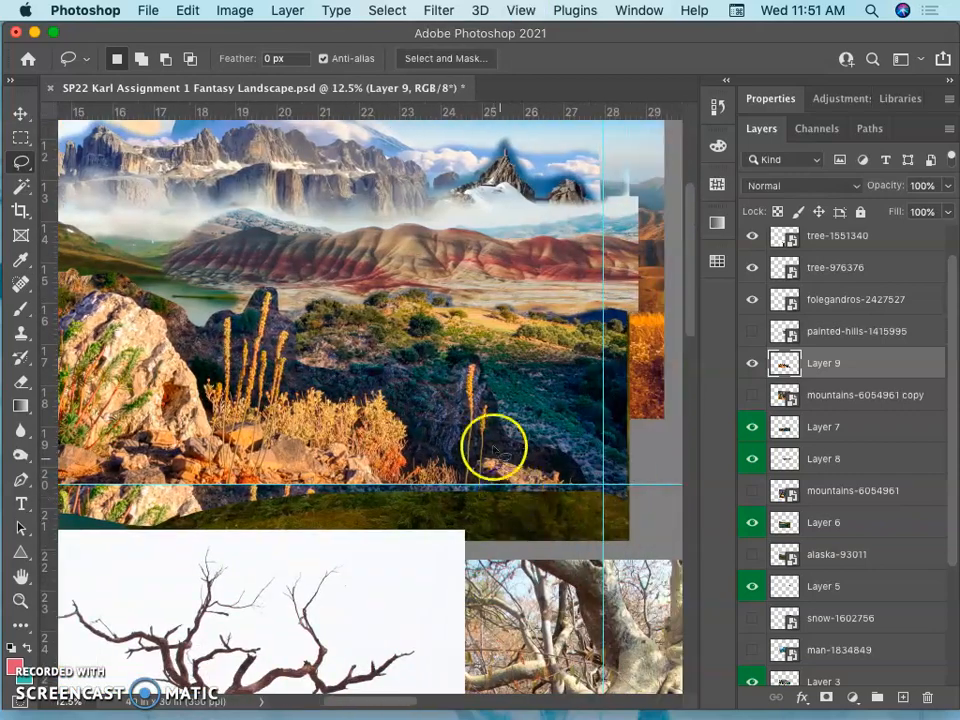
mouse_move(430, 385)
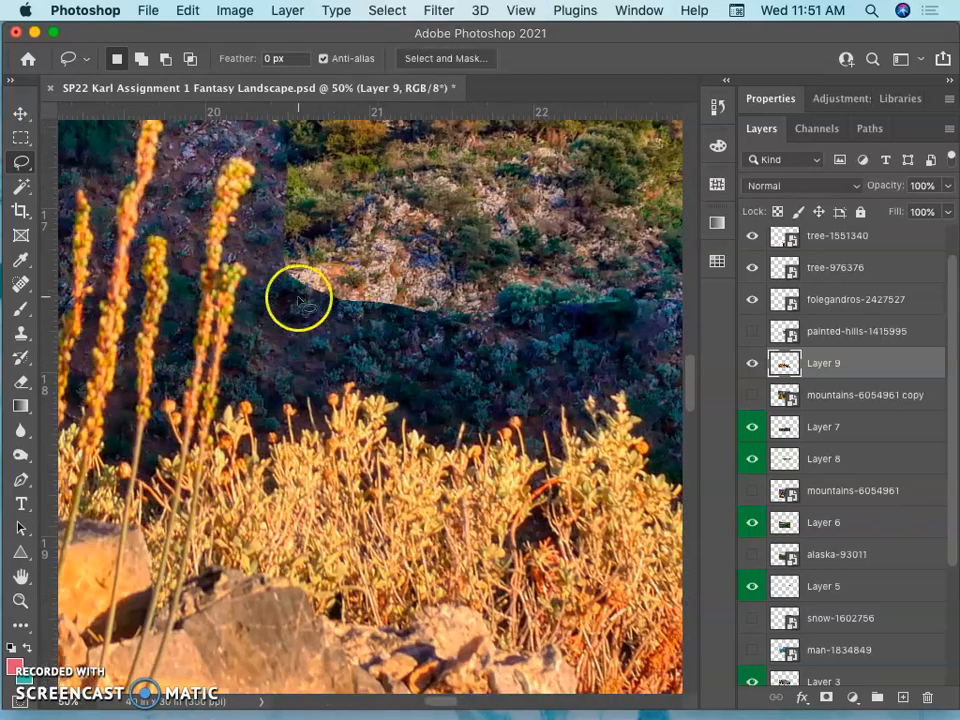
Erase the dark slope behind the golden grass stalks on Layer 9
click(21, 190)
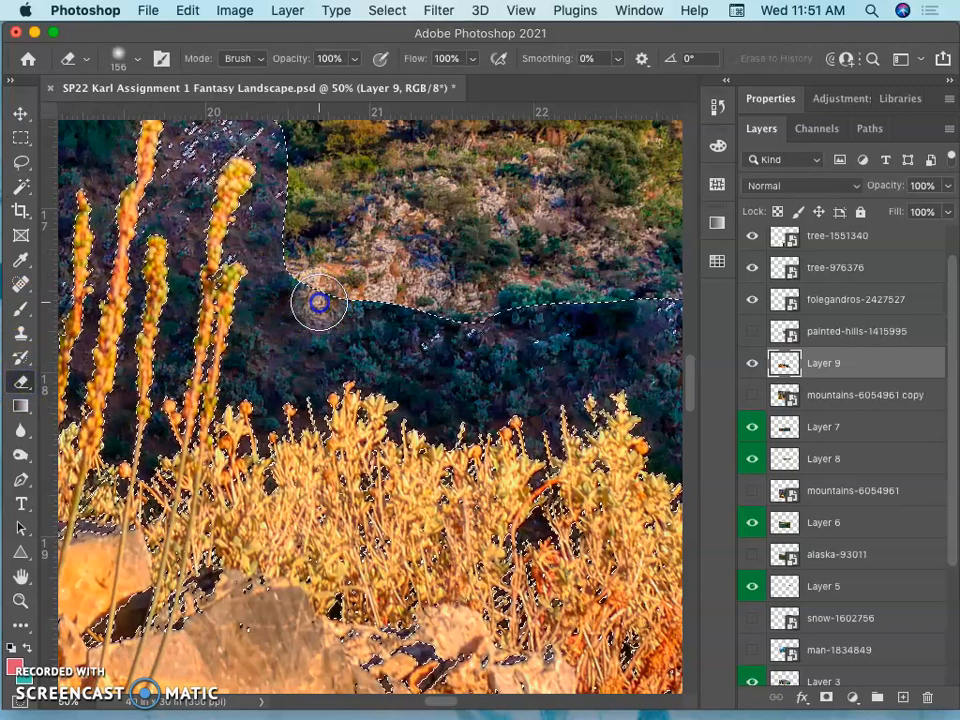
drag(318, 302, 263, 277)
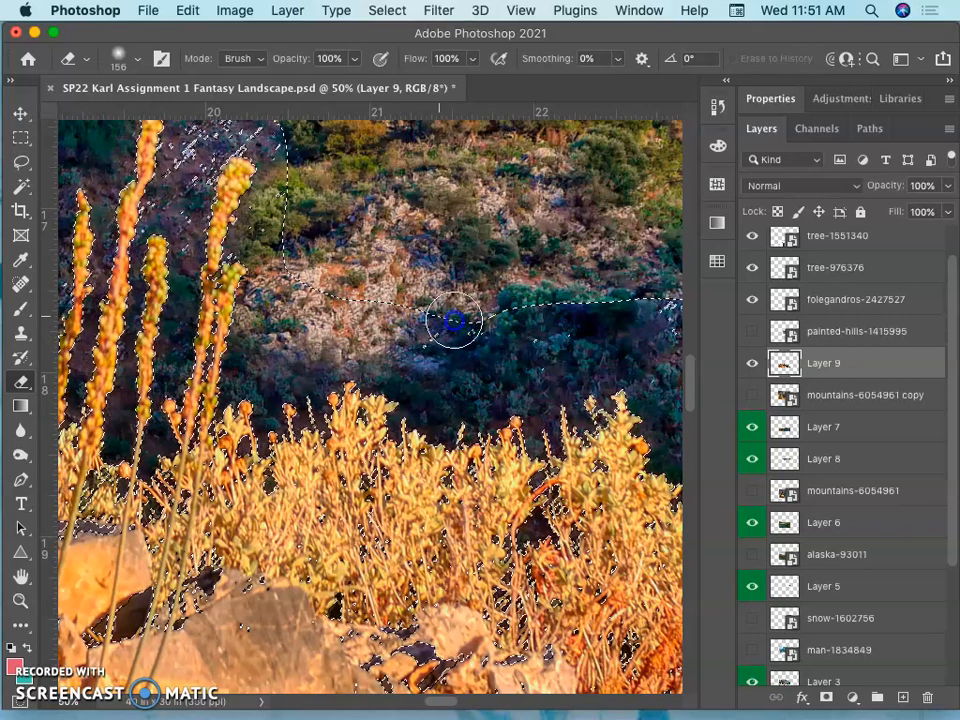
drag(456, 321, 414, 248)
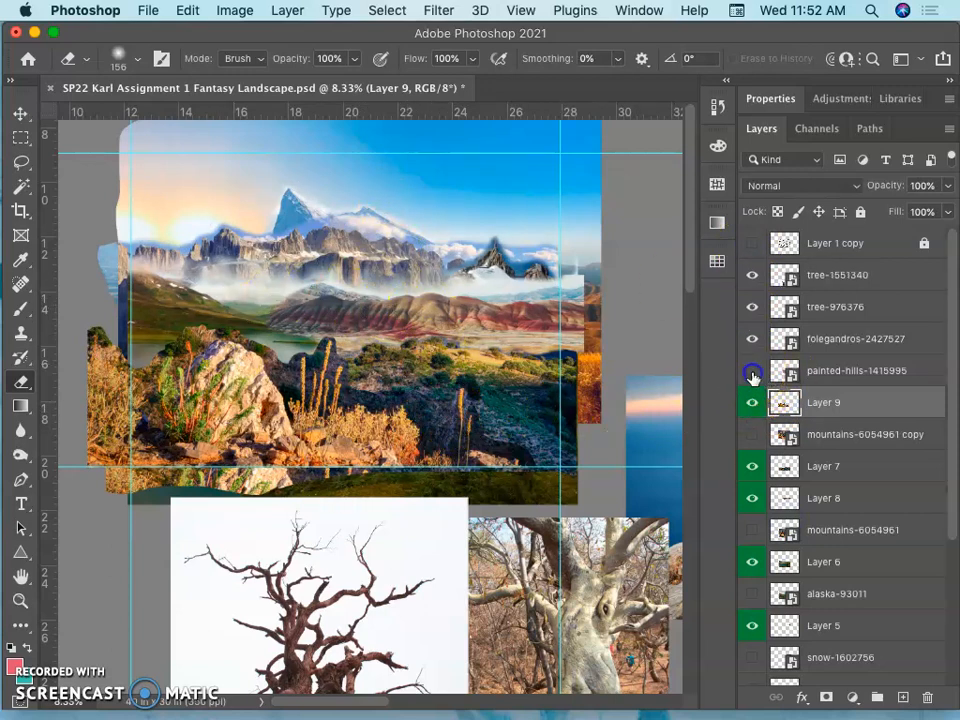
Lasso the green bushes from folegandros-2427527 and place them on the left foreground rocks
click(752, 370)
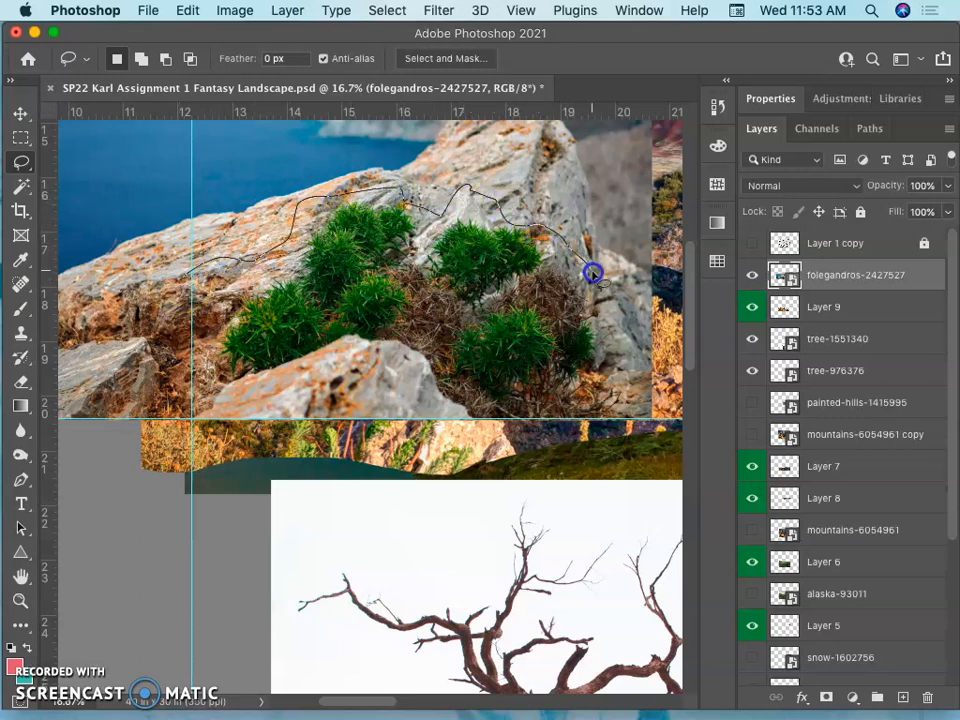
drag(593, 273, 172, 428)
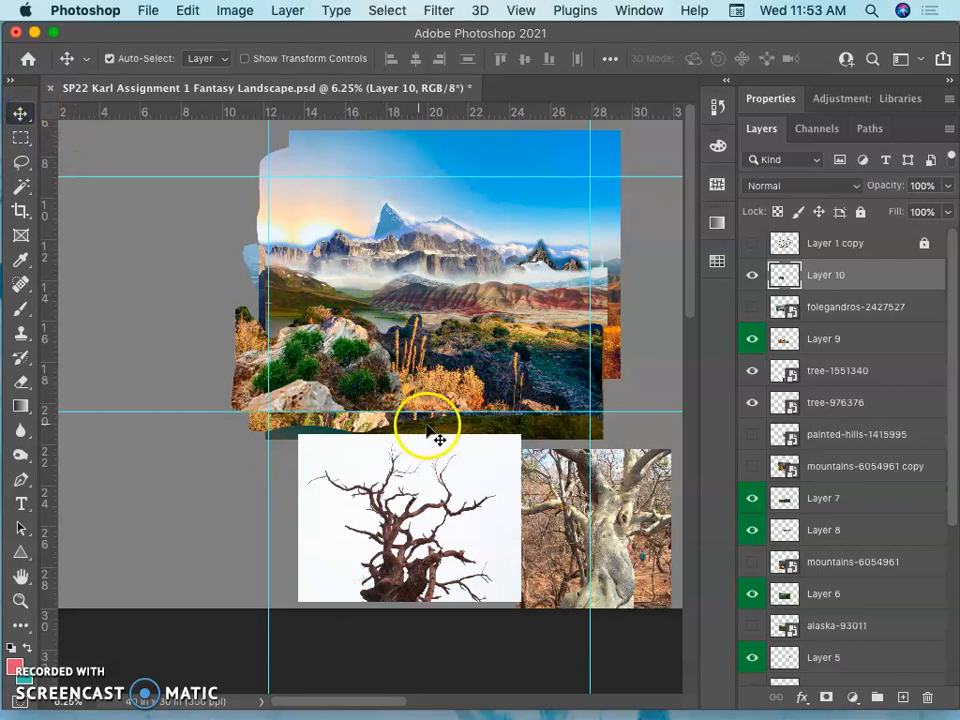
drag(430, 425, 375, 385)
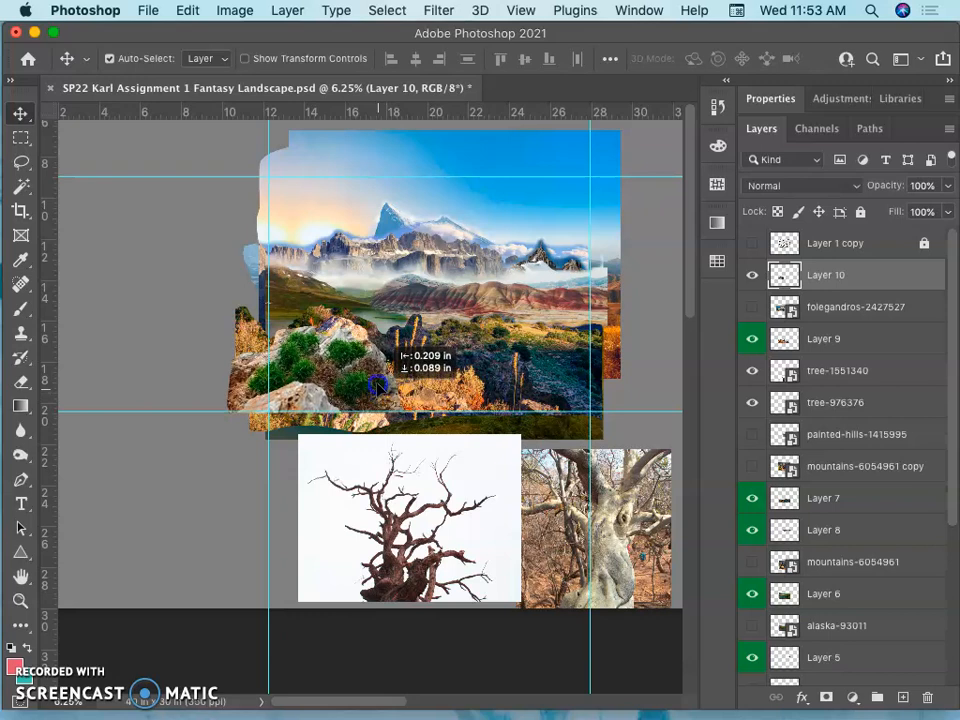